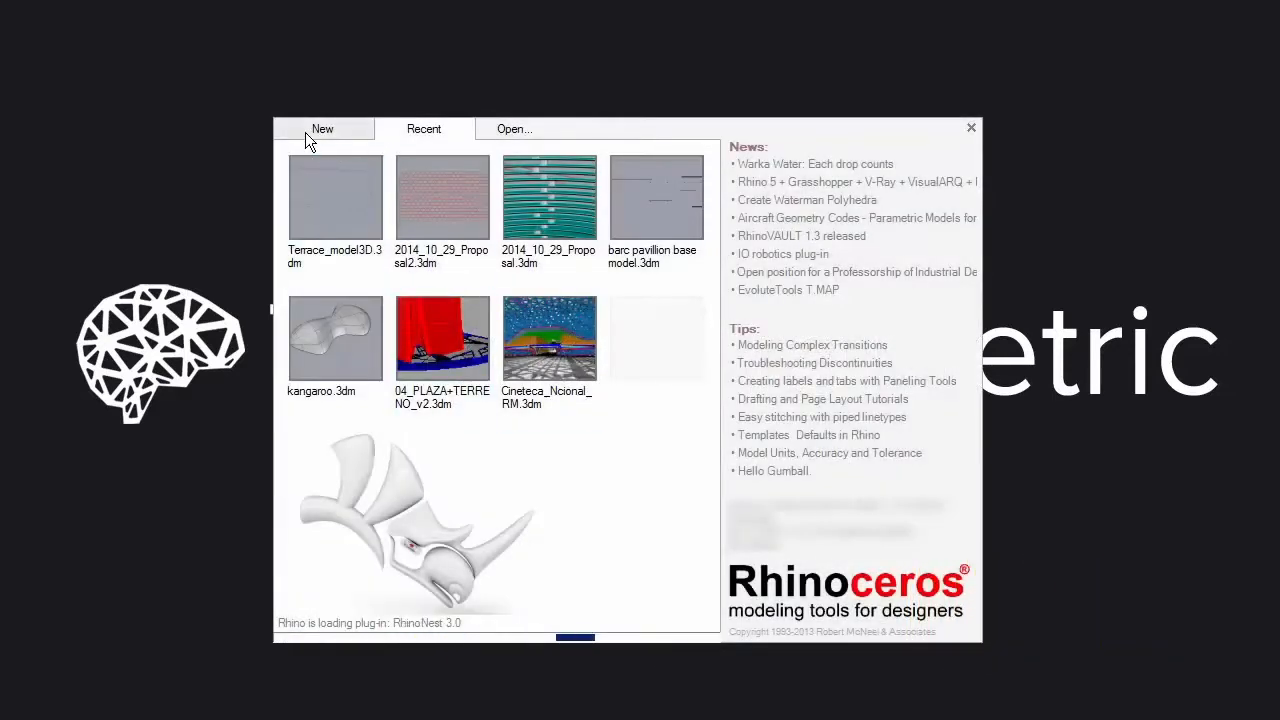
# Show the New templates and read the Large Objects Feet, Inches and Meters descriptions.
pyautogui.click(321, 128)
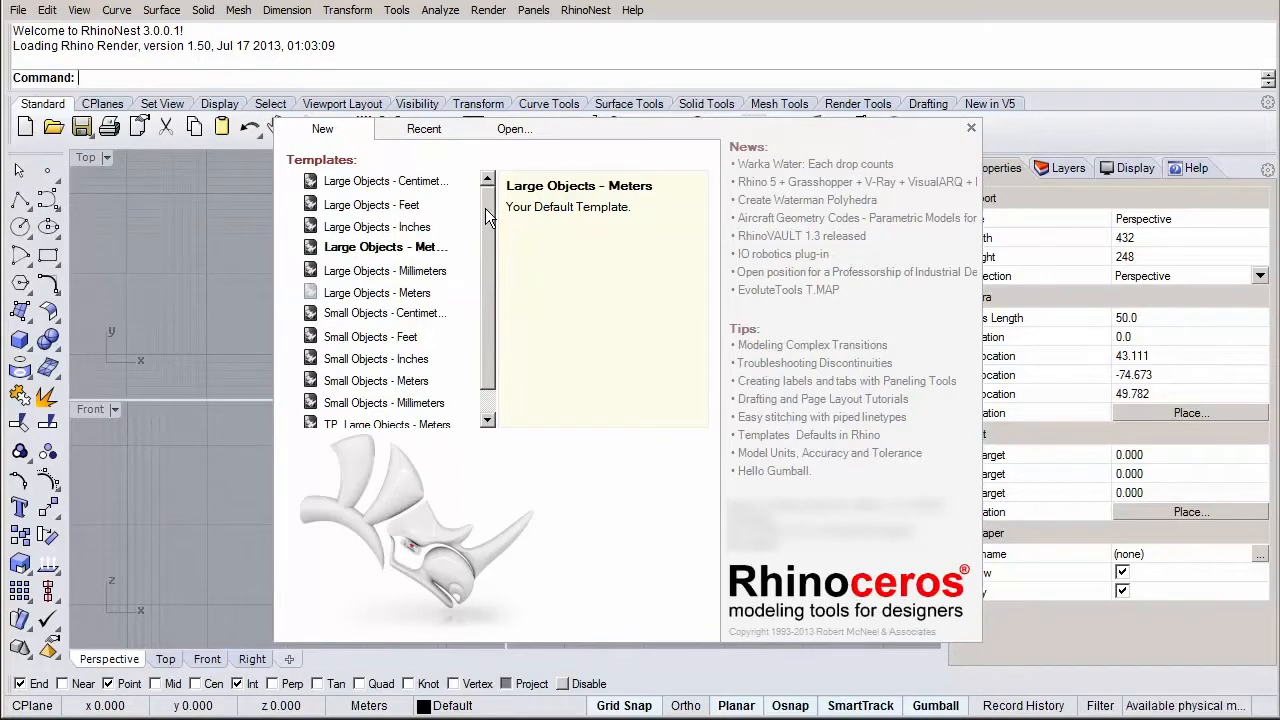
pyautogui.moveTo(485, 205)
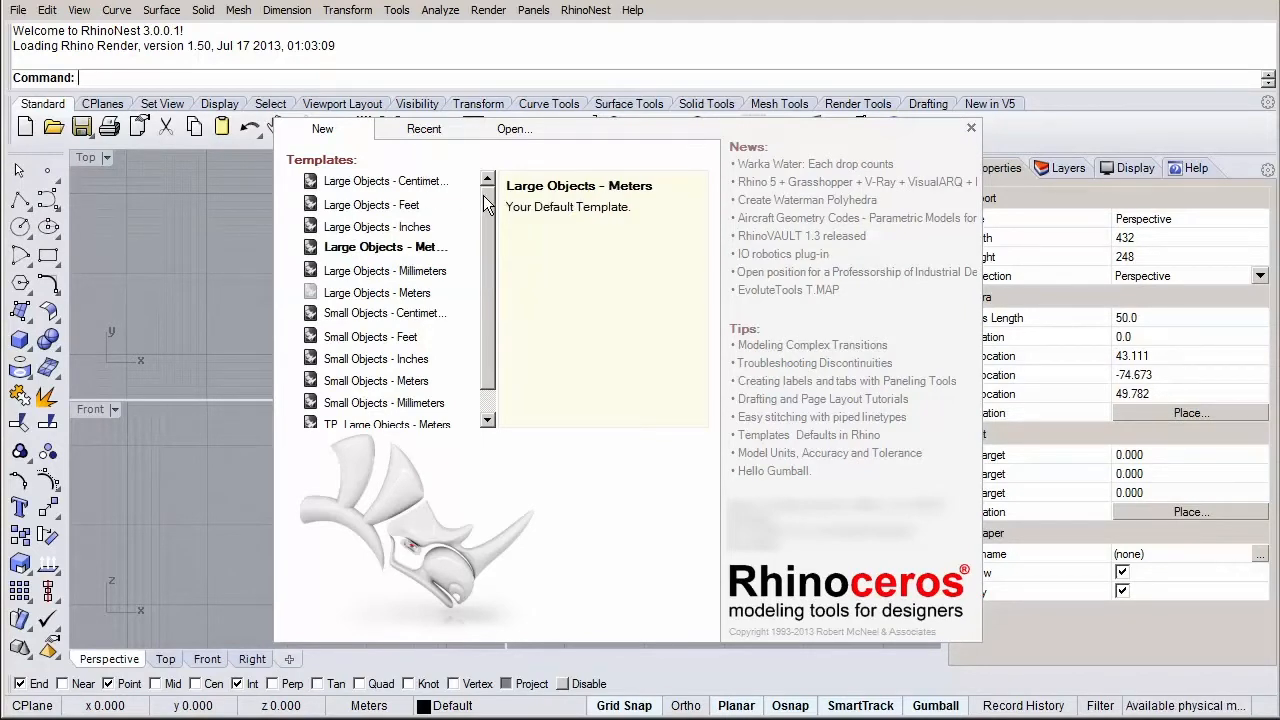
pyautogui.click(371, 204)
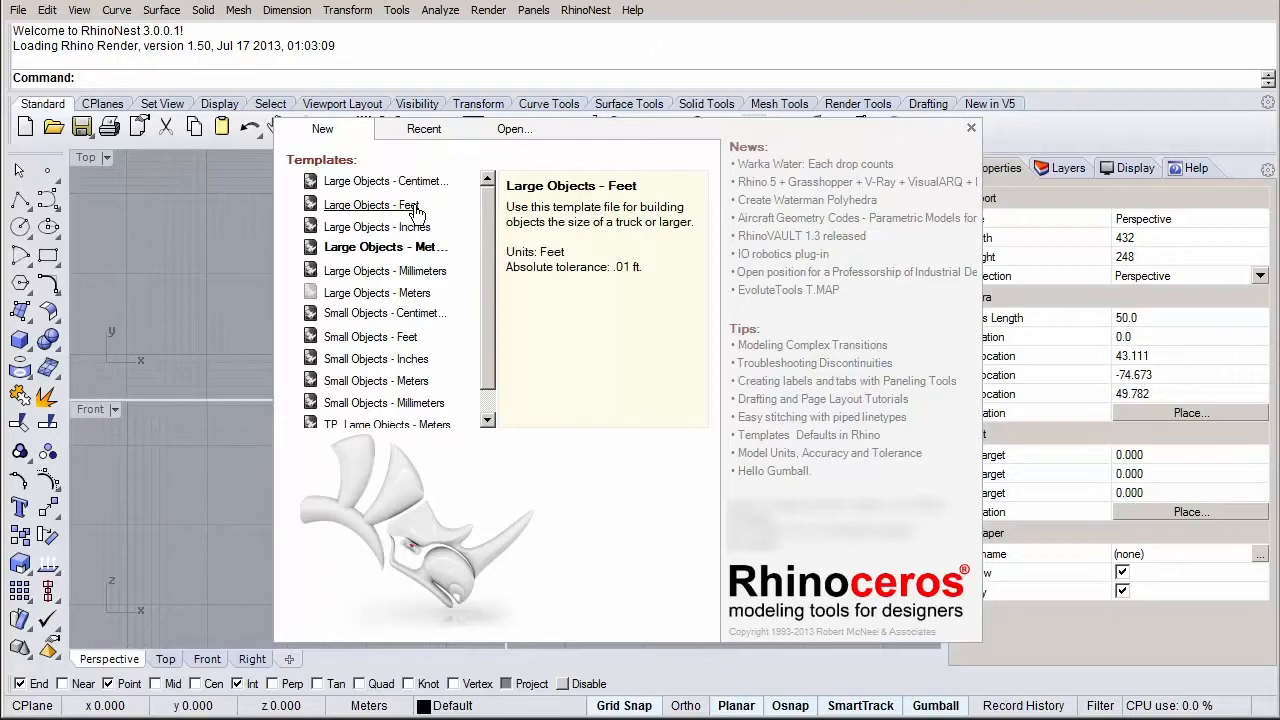
pyautogui.click(375, 226)
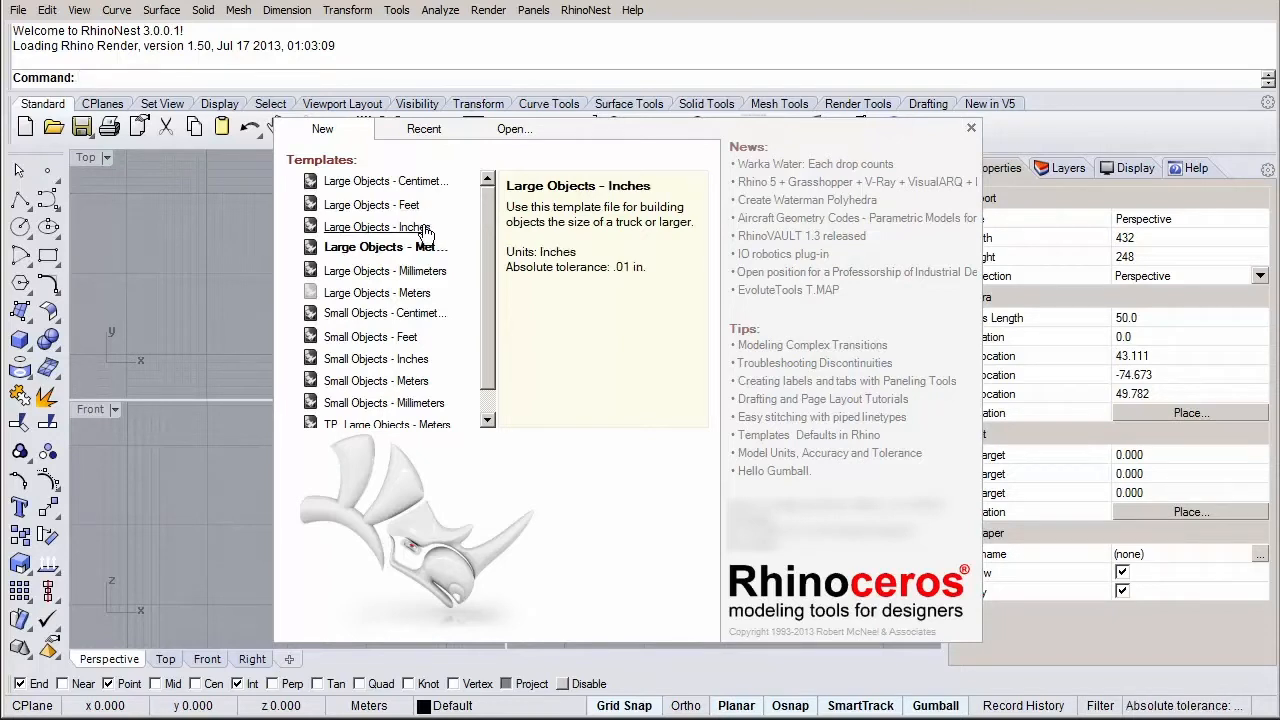
pyautogui.click(384, 247)
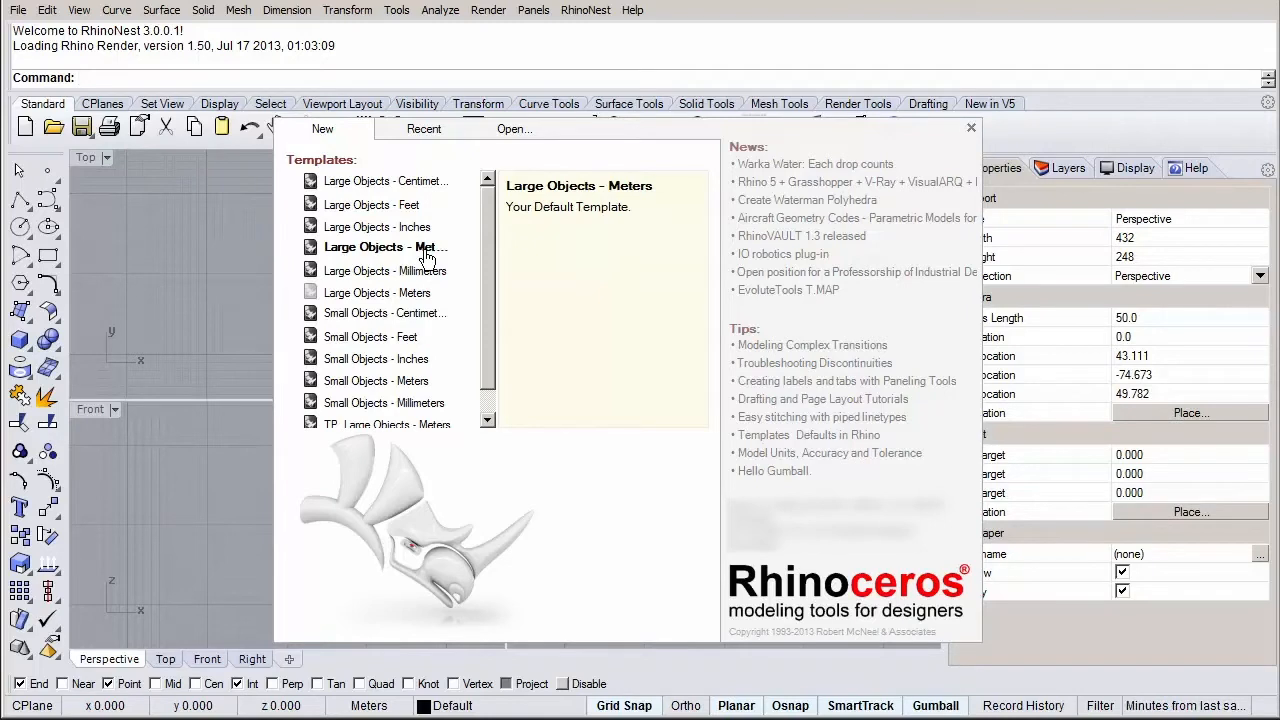
pyautogui.moveTo(490, 250)
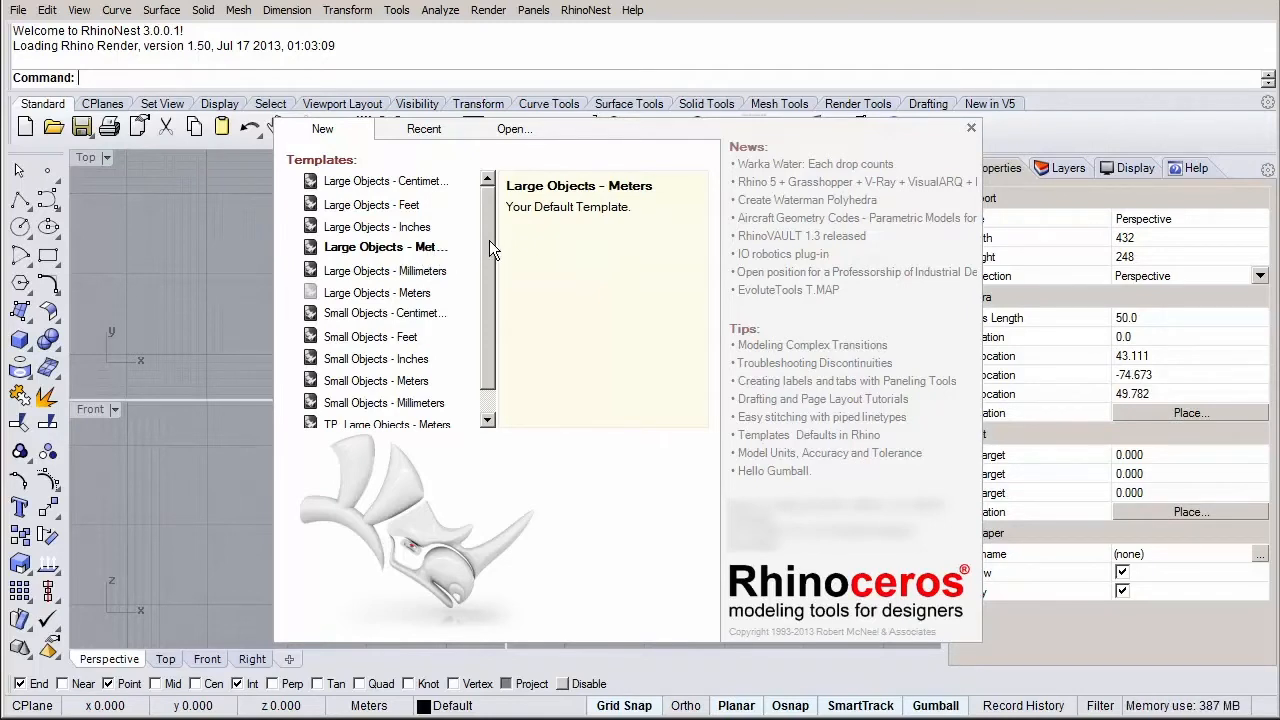
pyautogui.scroll(-3)
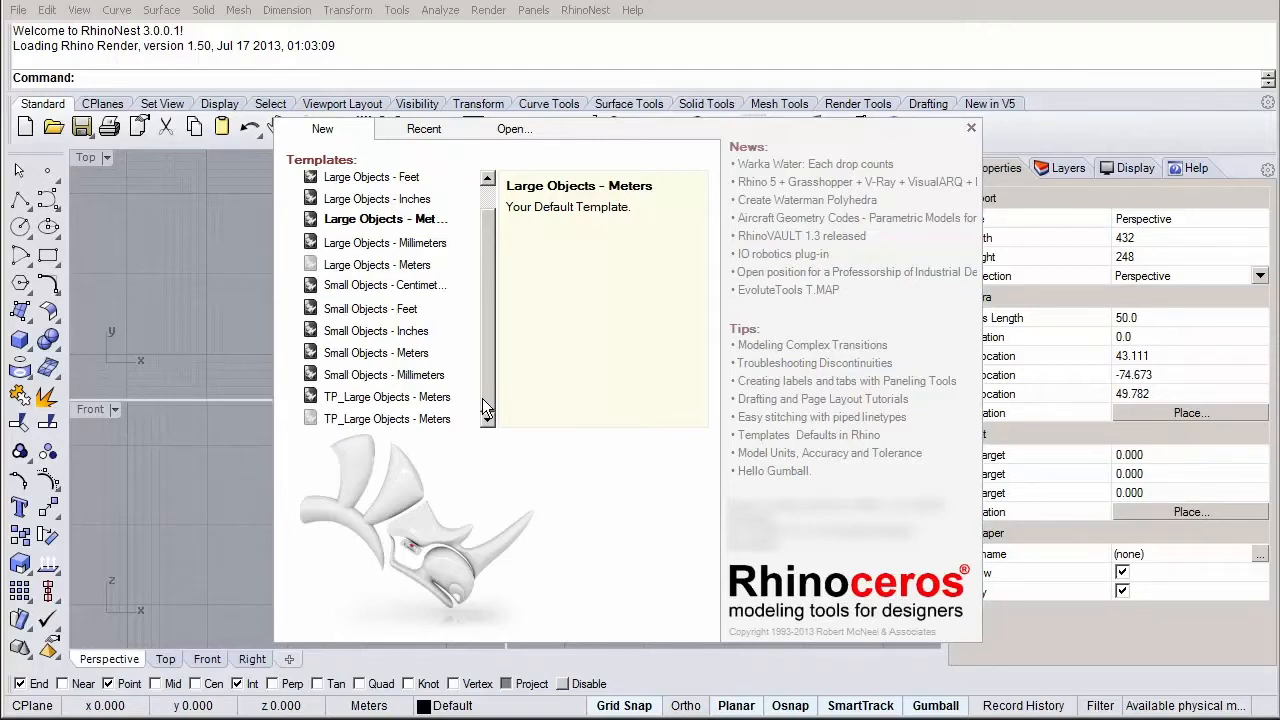
pyautogui.scroll(3)
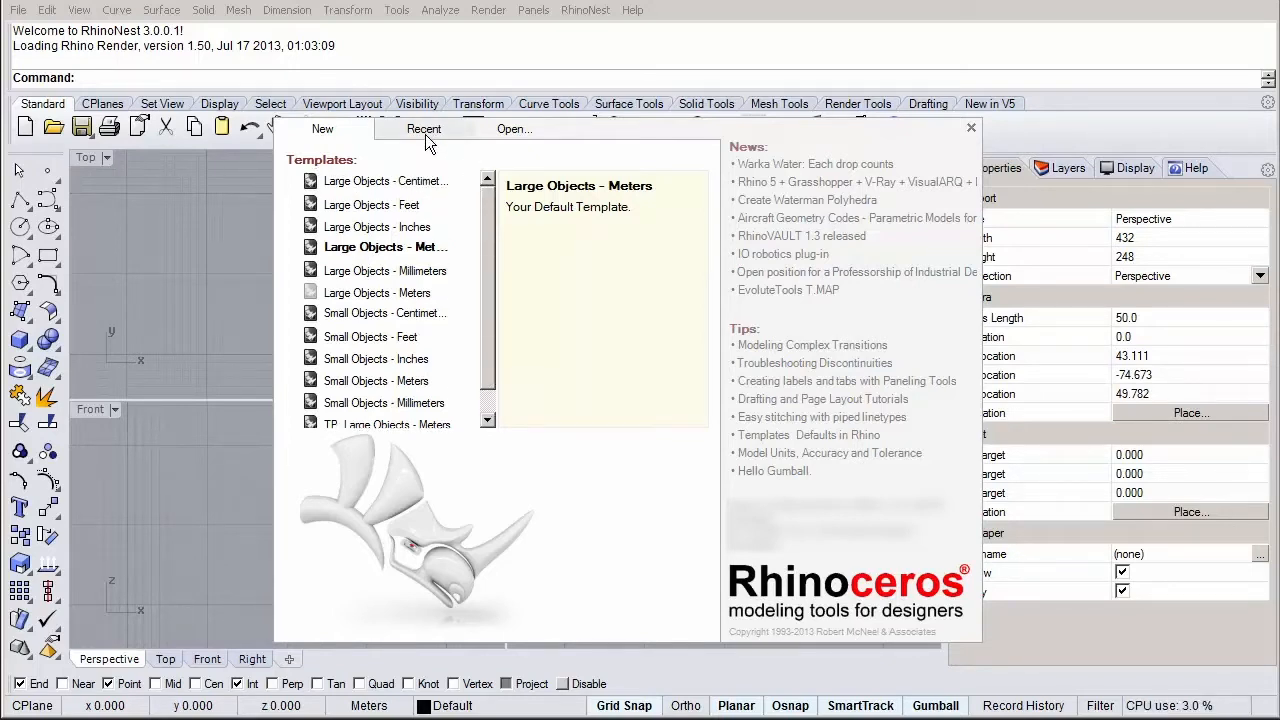
# Switch the startup screen to the Recent tab to list recently opened models.
pyautogui.click(423, 128)
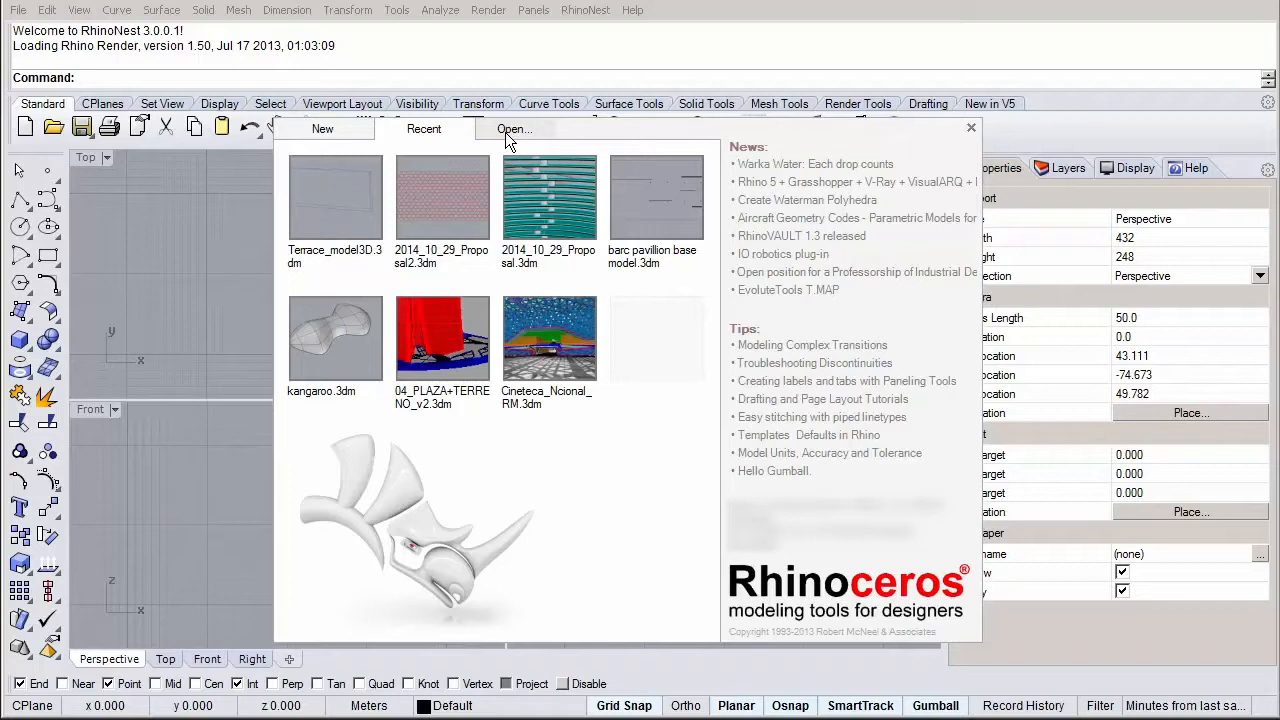
pyautogui.moveTo(740, 148)
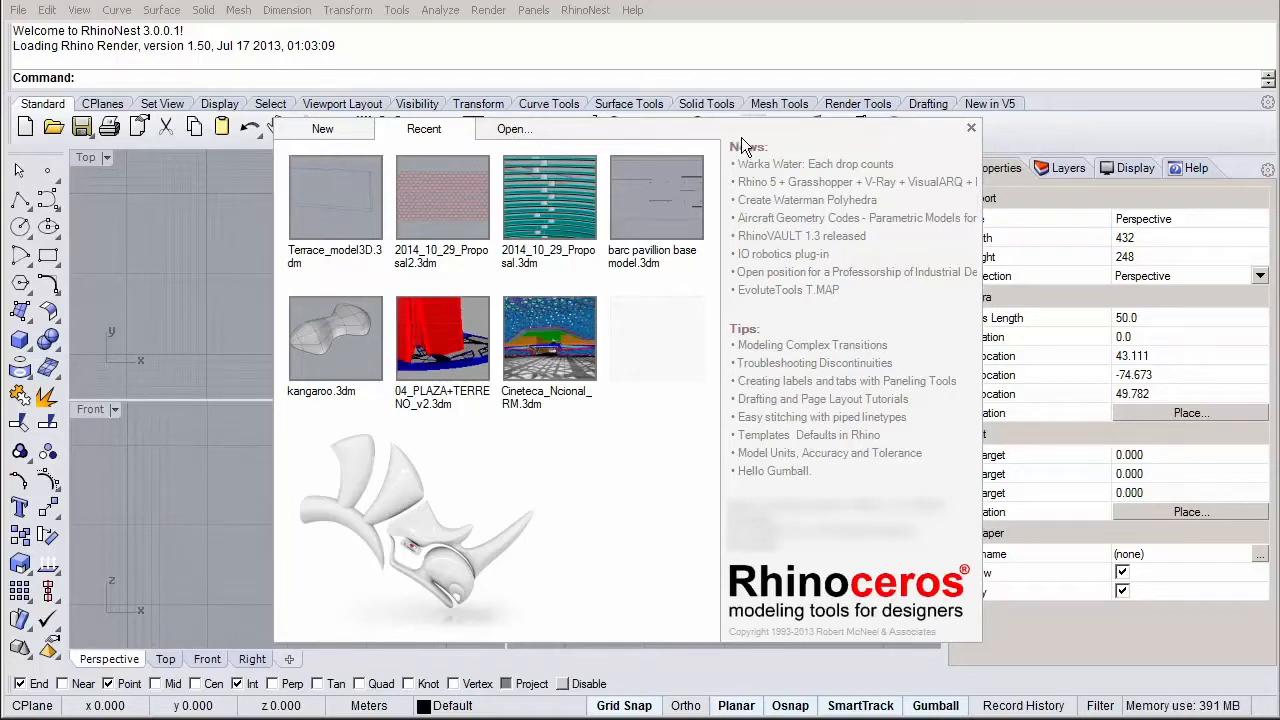
pyautogui.moveTo(790, 172)
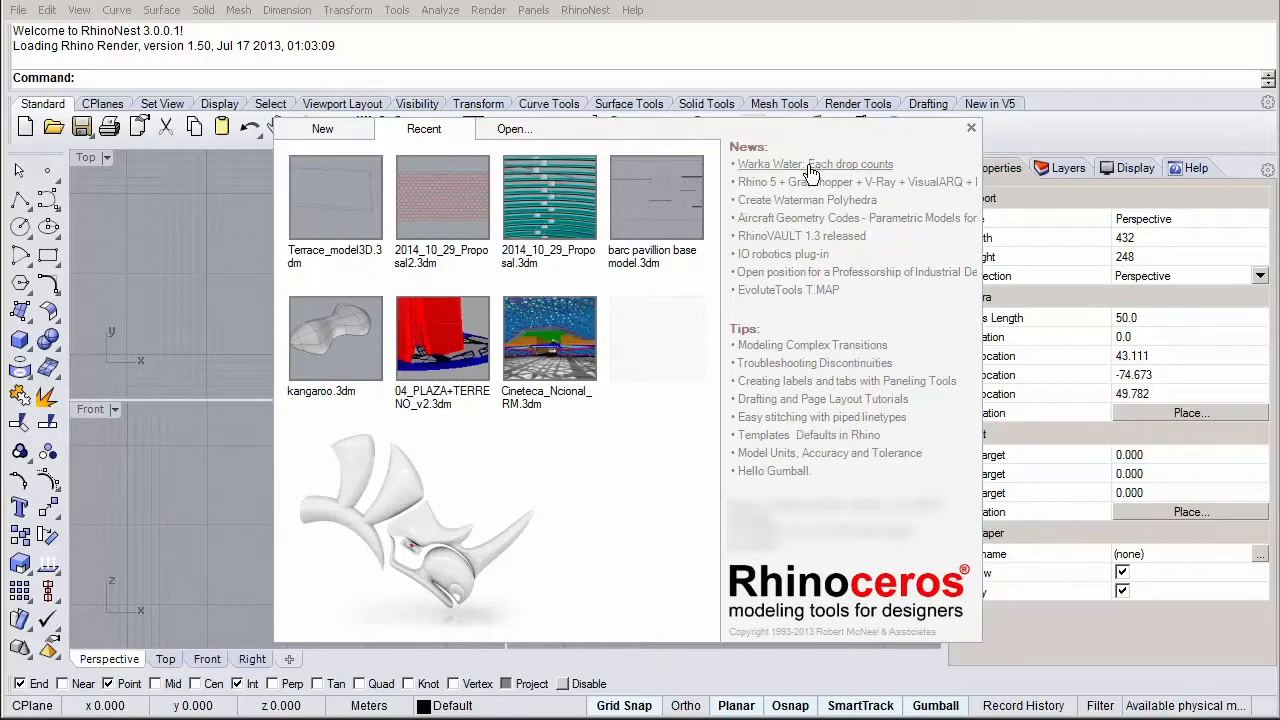
pyautogui.moveTo(807, 237)
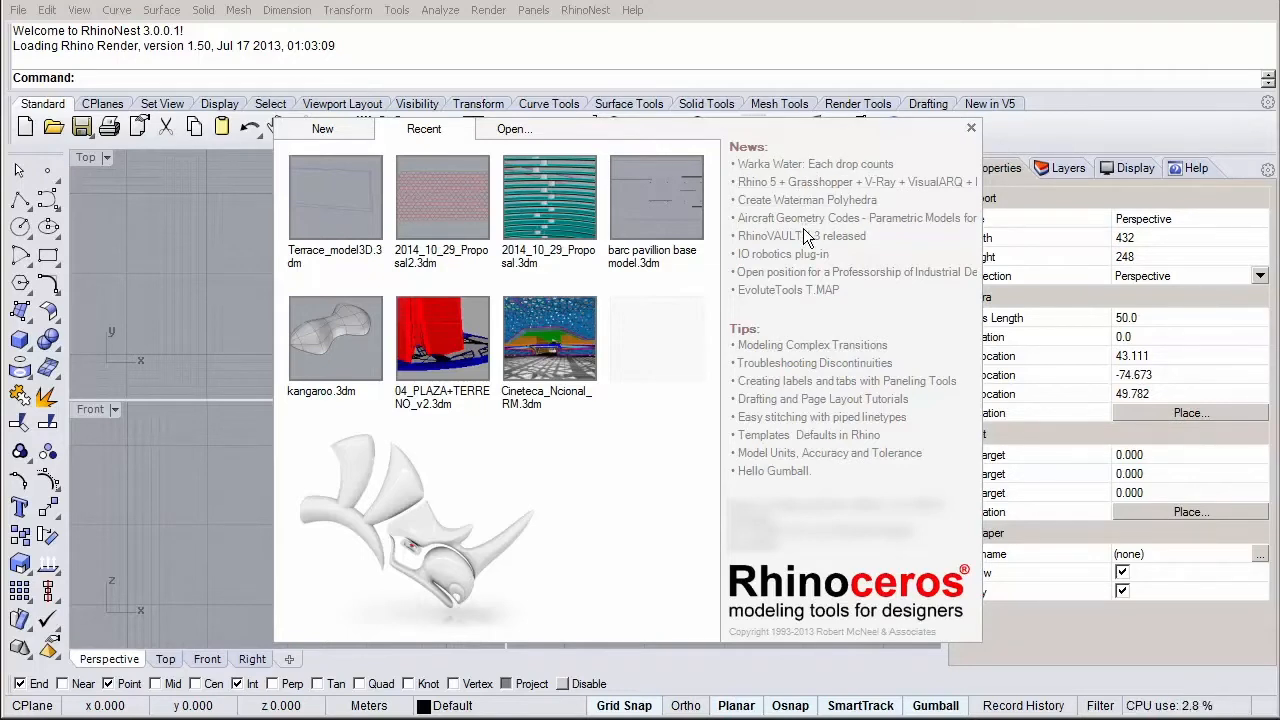
pyautogui.moveTo(793, 318)
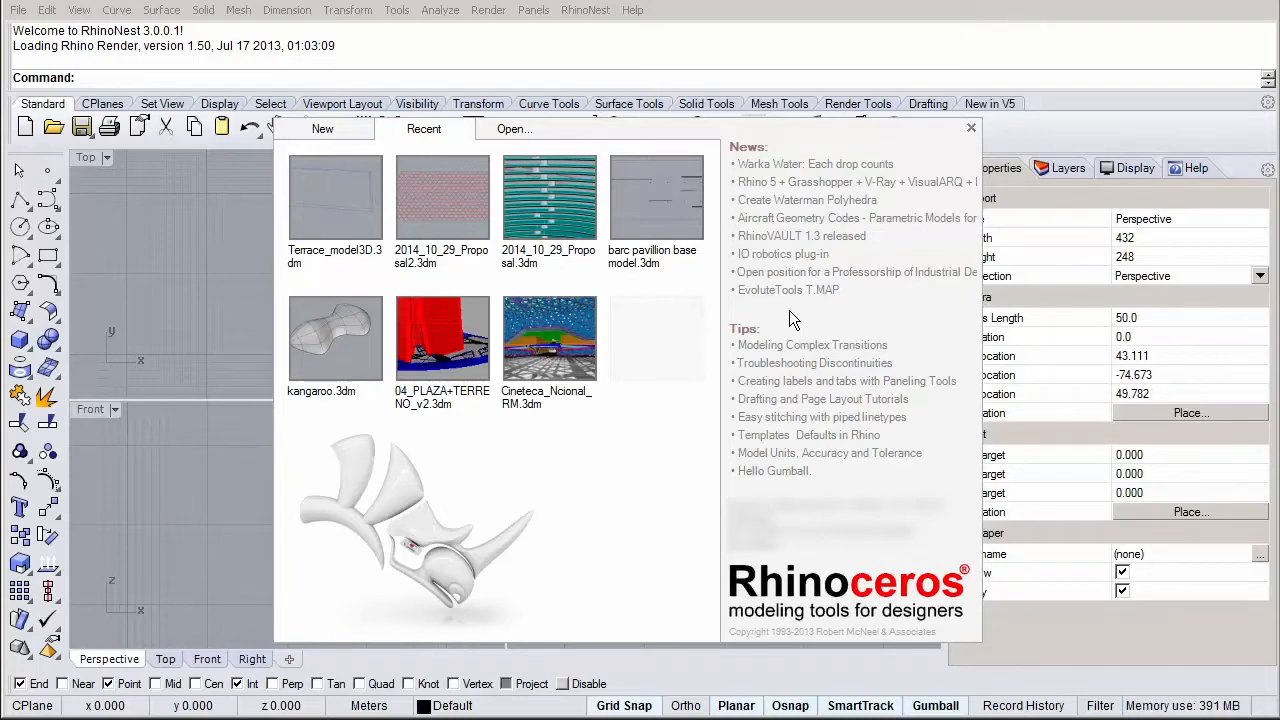
# Close the splash screen for the empty meters model and open the File menu.
pyautogui.click(969, 128)
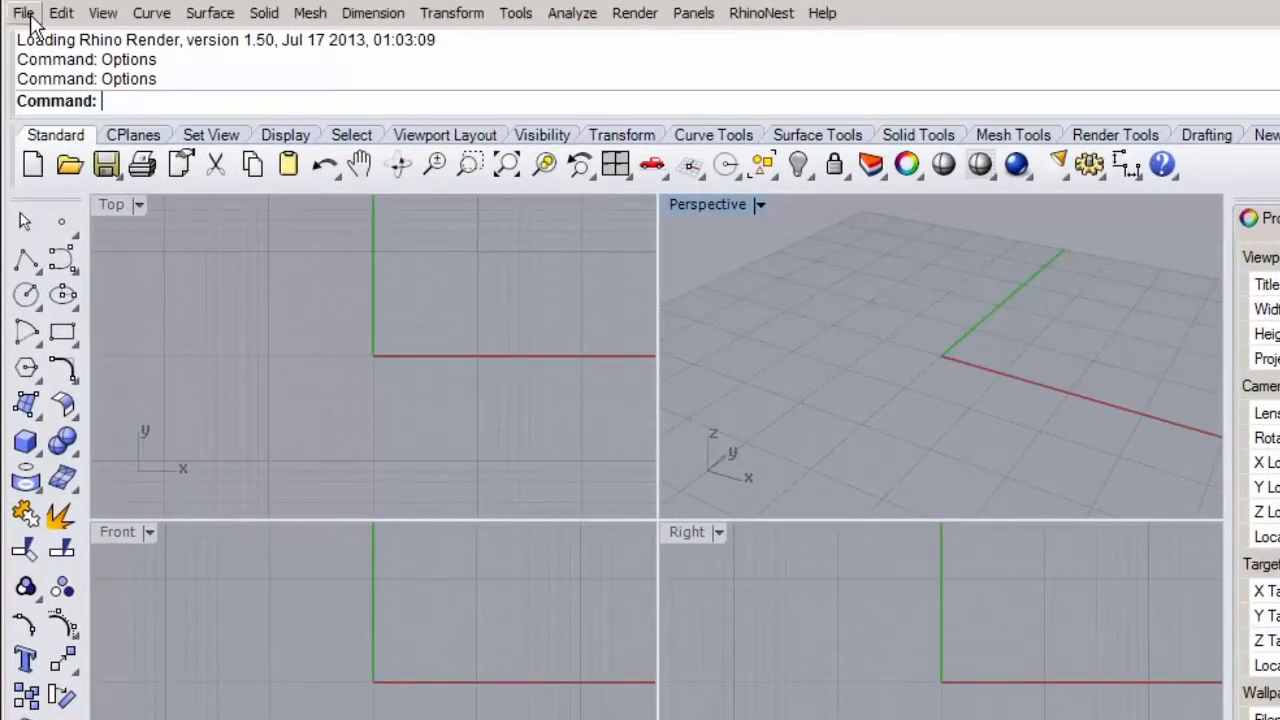
pyautogui.click(24, 13)
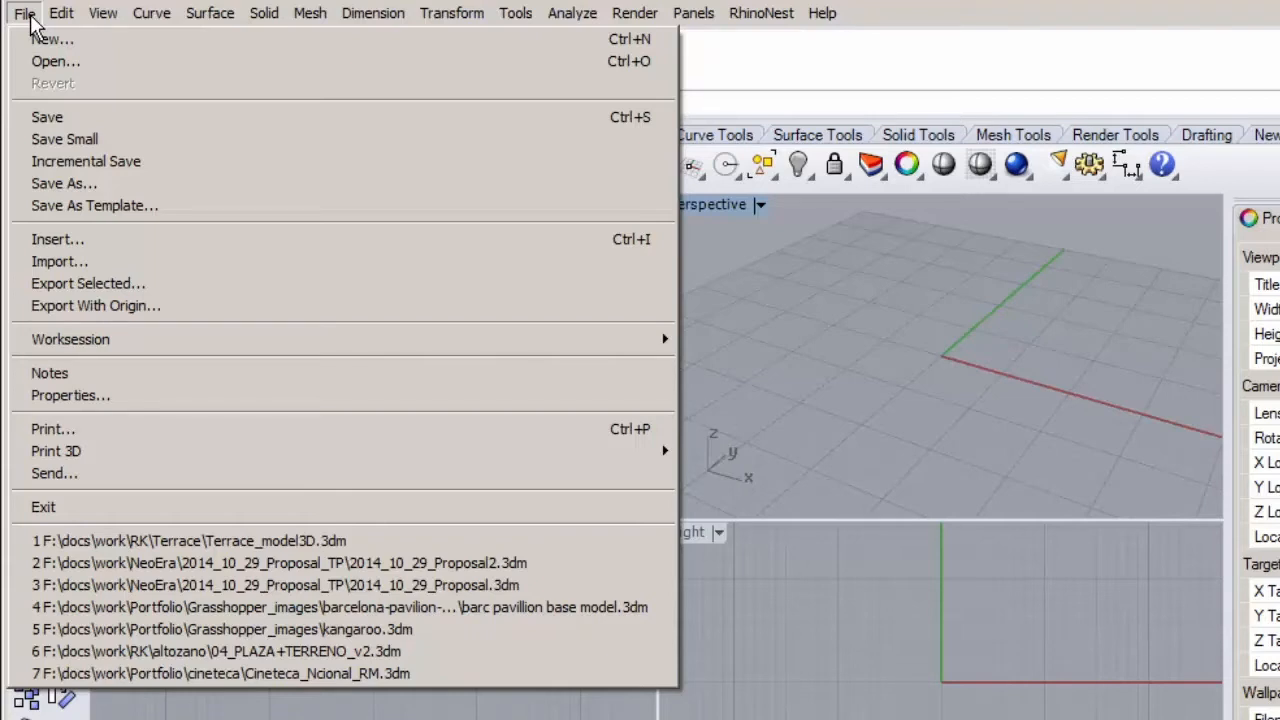
# Browse the Edit, View, Surface, Mesh, Dimension and Transform menus, ending on Tools.
pyautogui.click(62, 13)
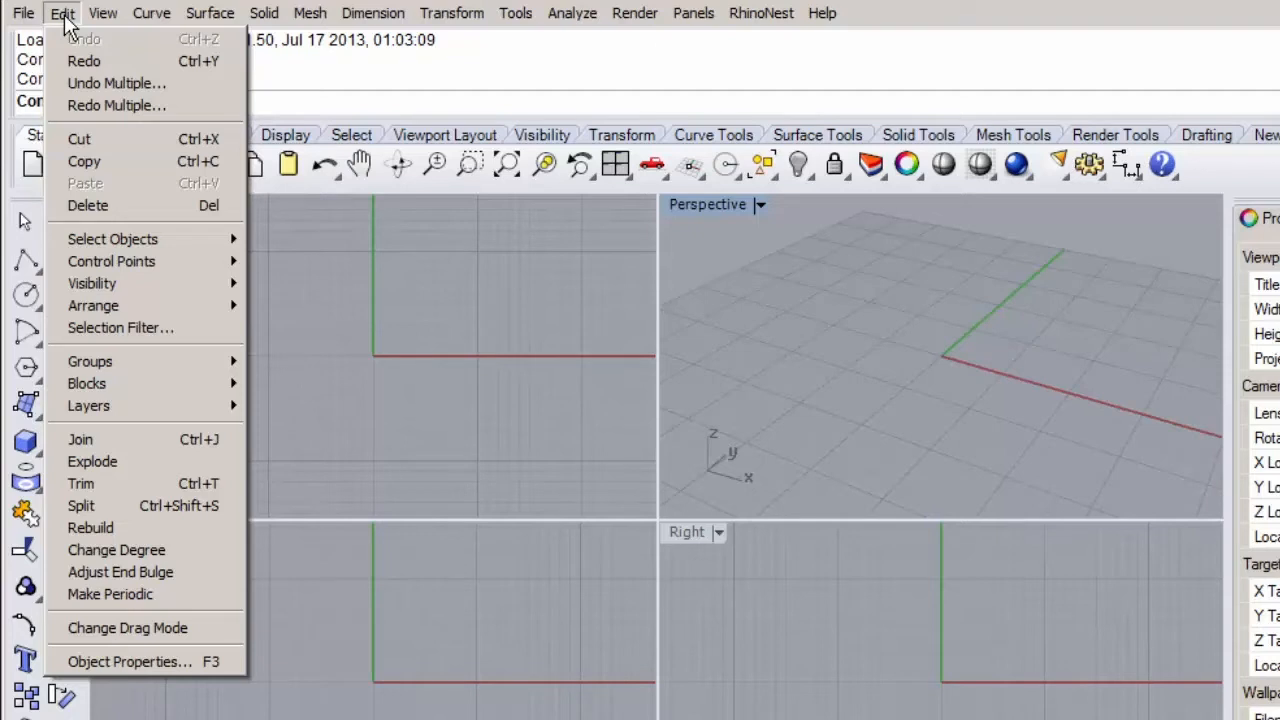
pyautogui.moveTo(80, 30)
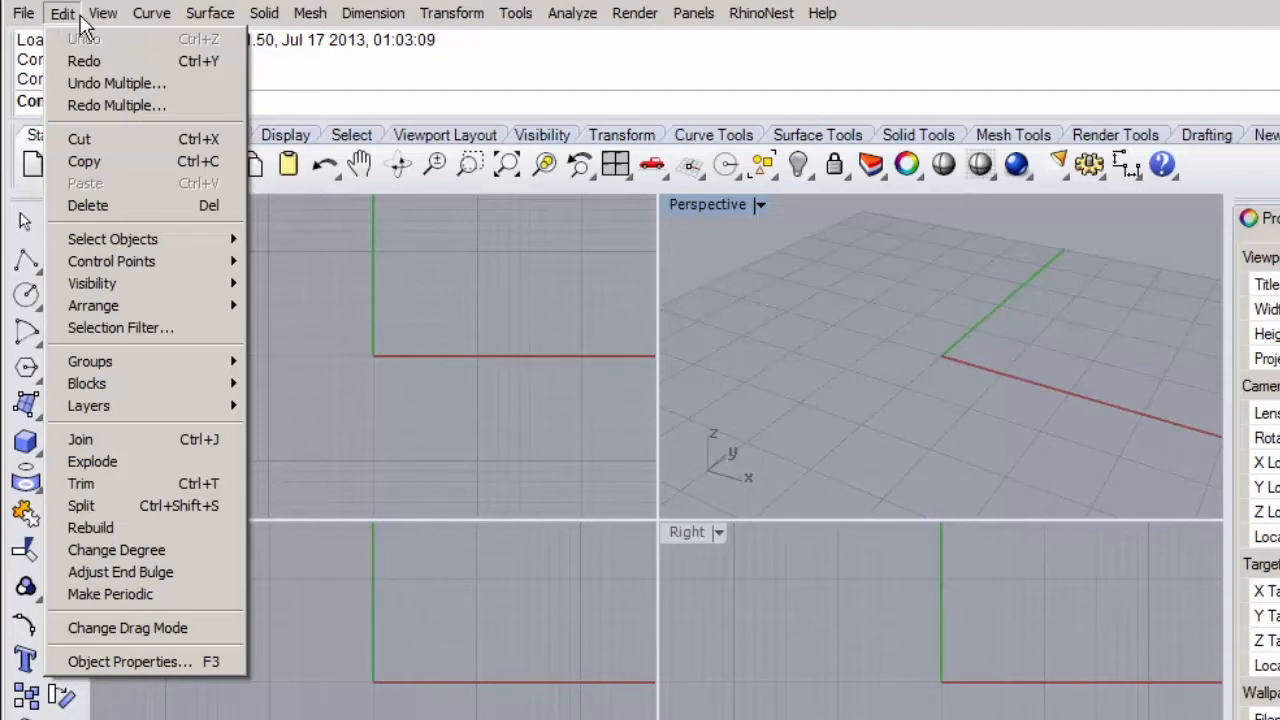
pyautogui.click(103, 13)
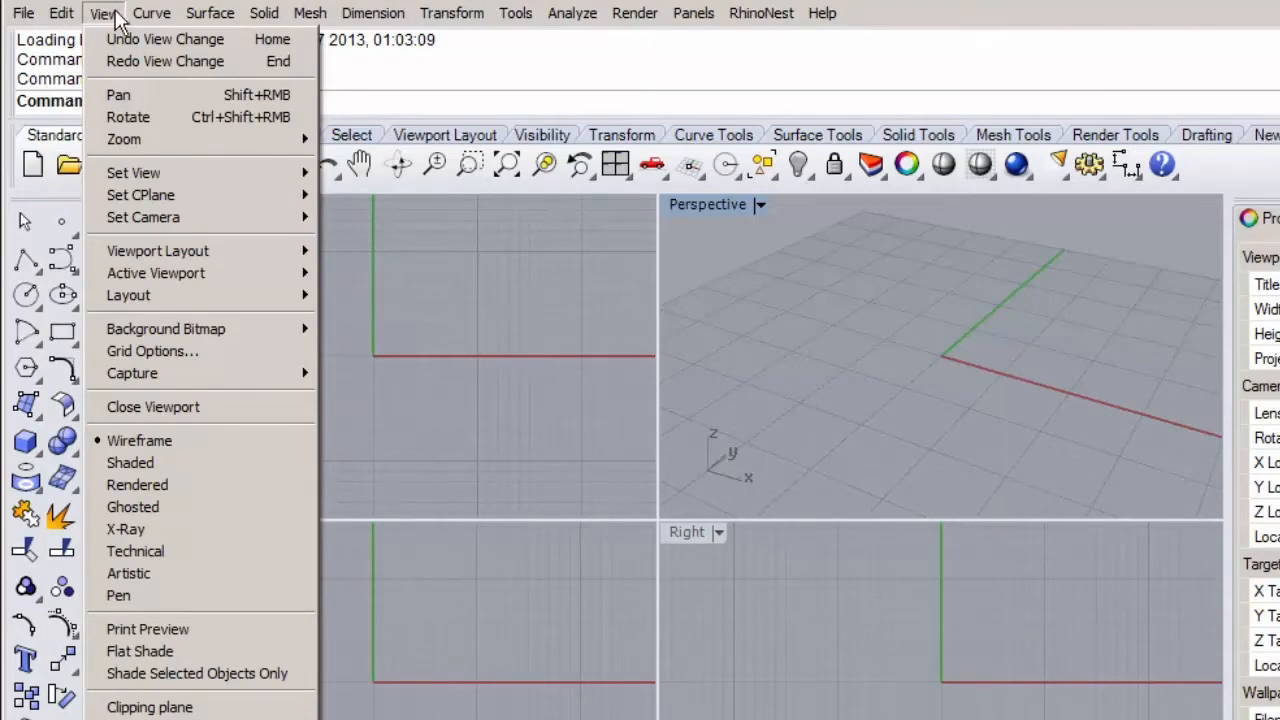
pyautogui.click(210, 13)
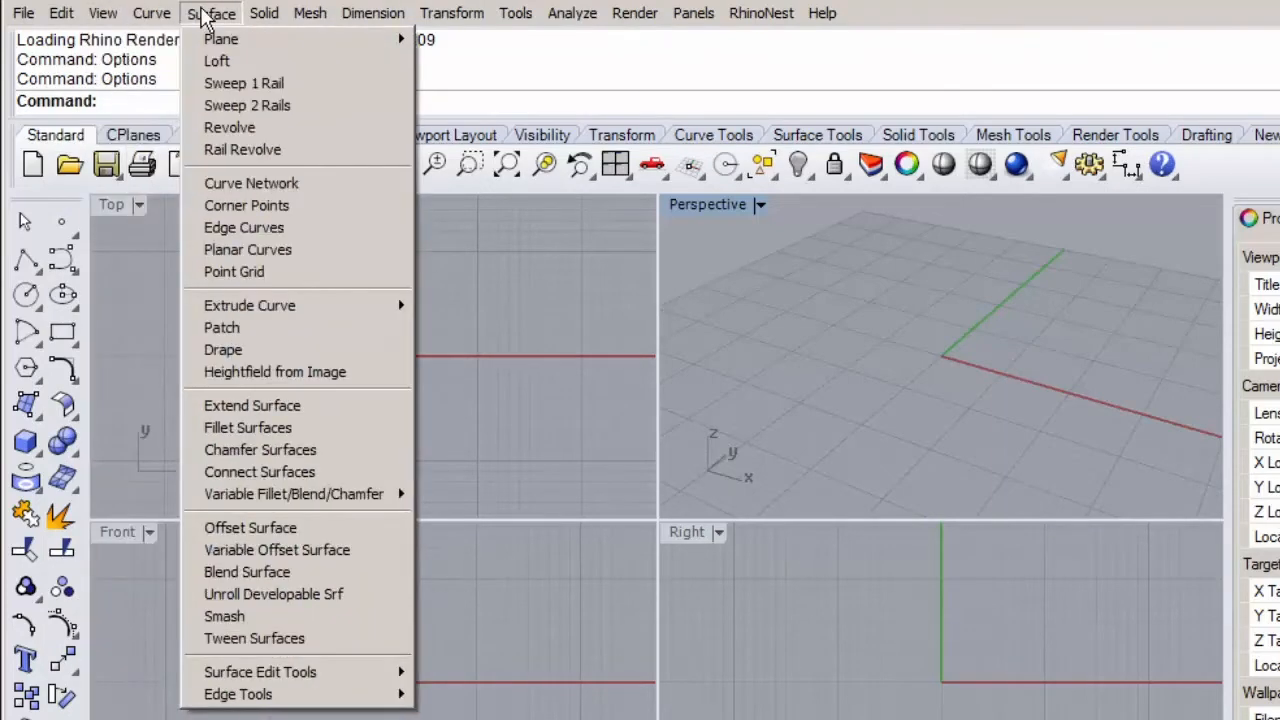
pyautogui.click(310, 13)
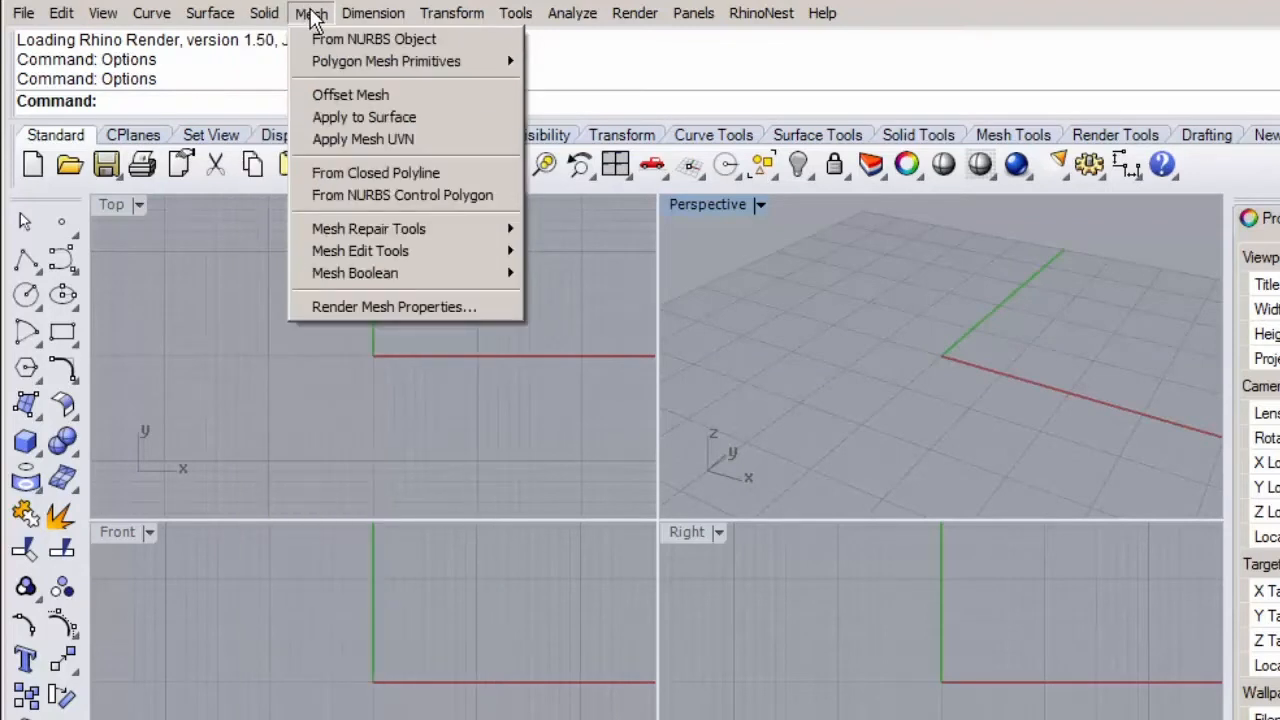
pyautogui.click(373, 13)
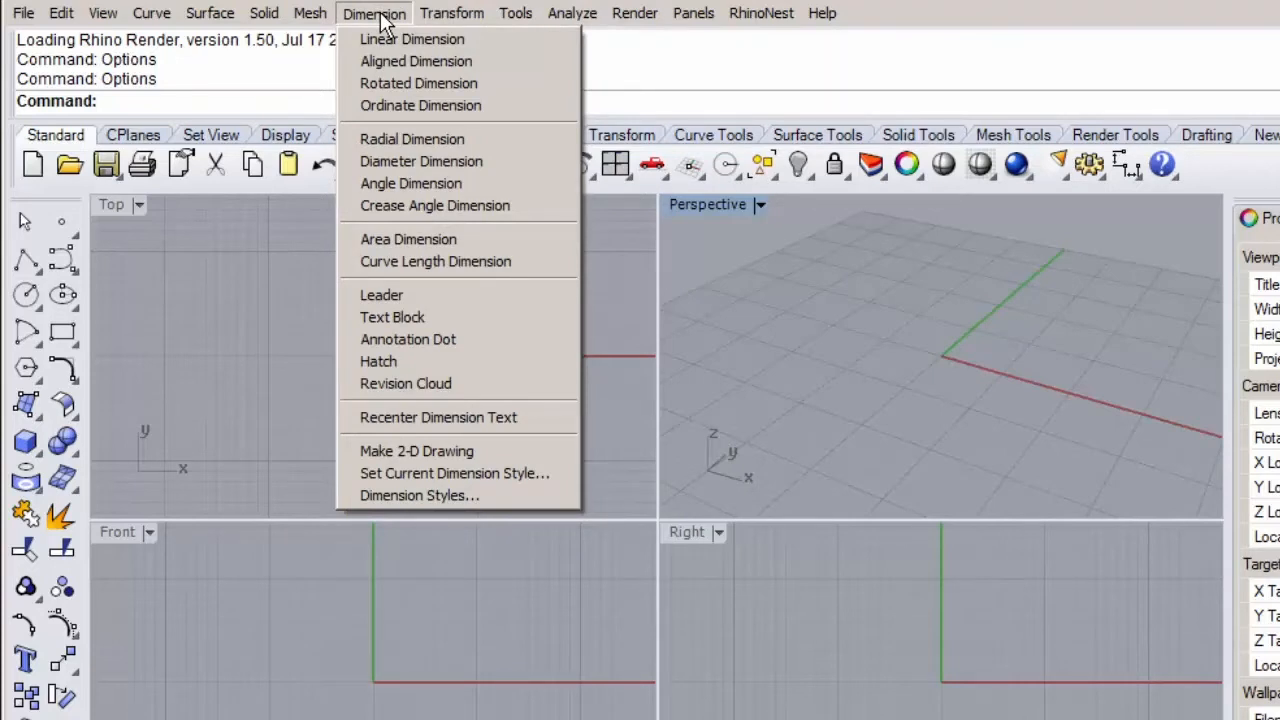
pyautogui.click(452, 13)
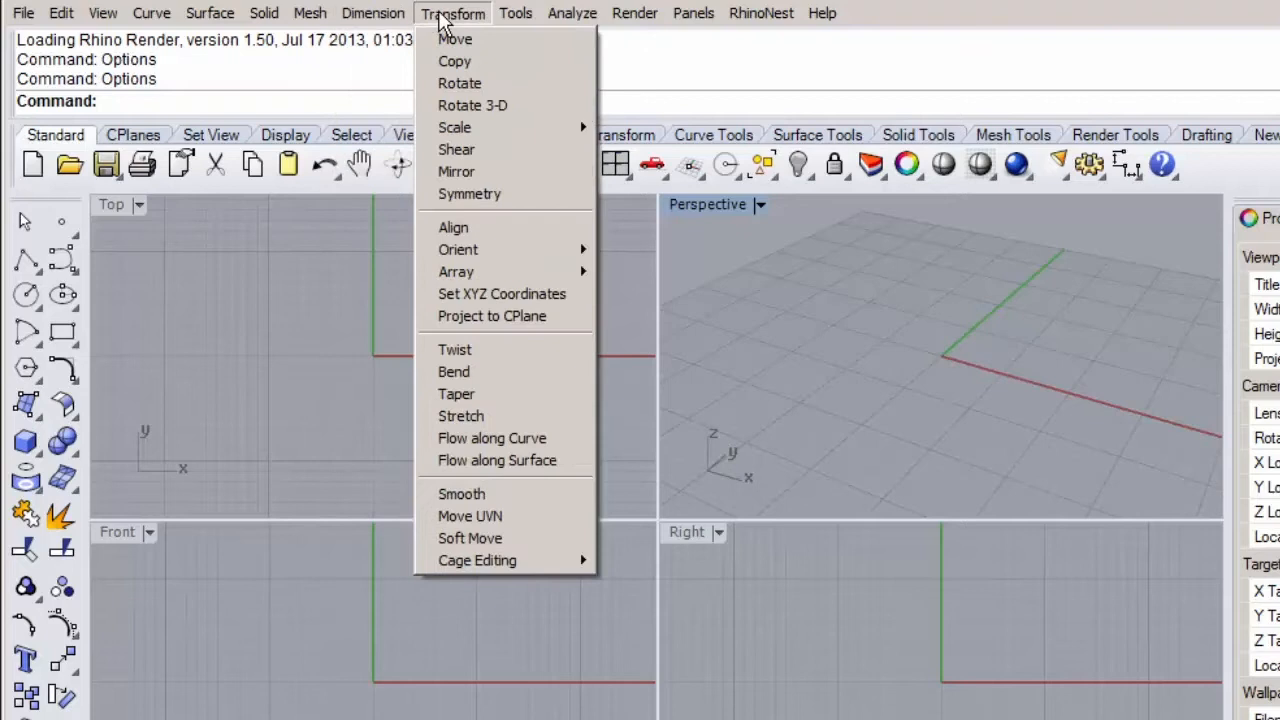
pyautogui.moveTo(452, 20)
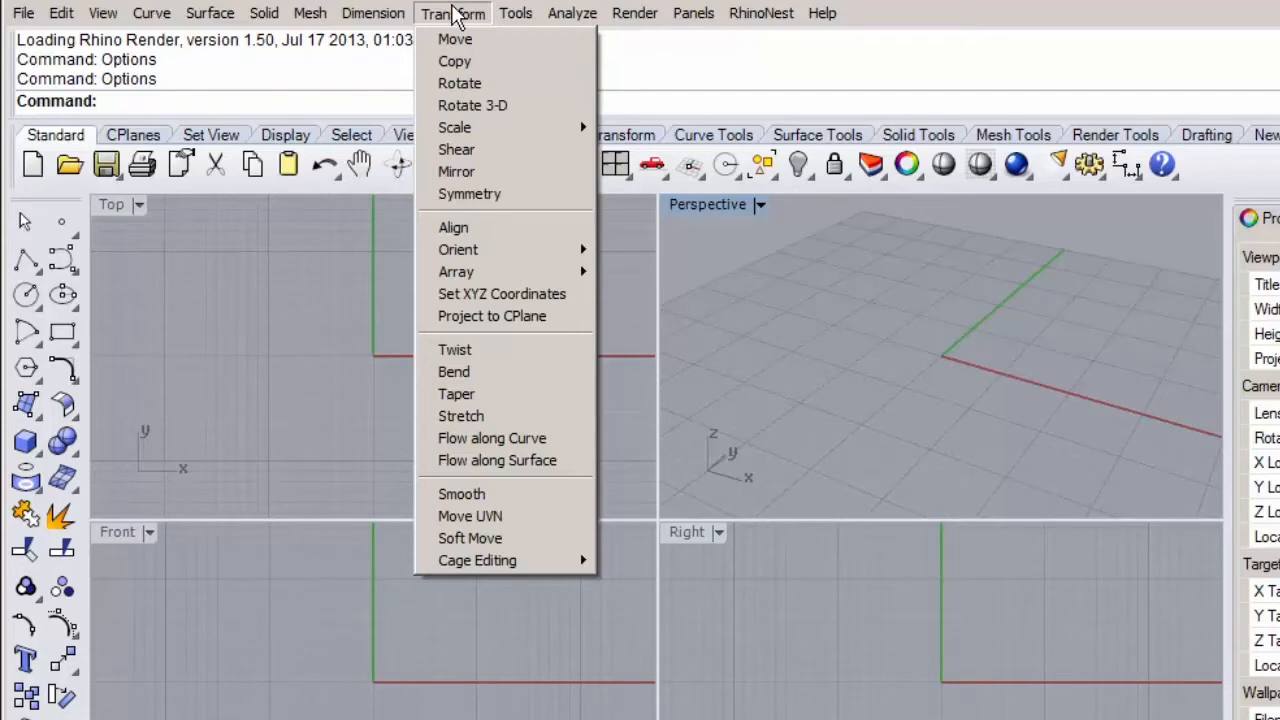
pyautogui.click(516, 13)
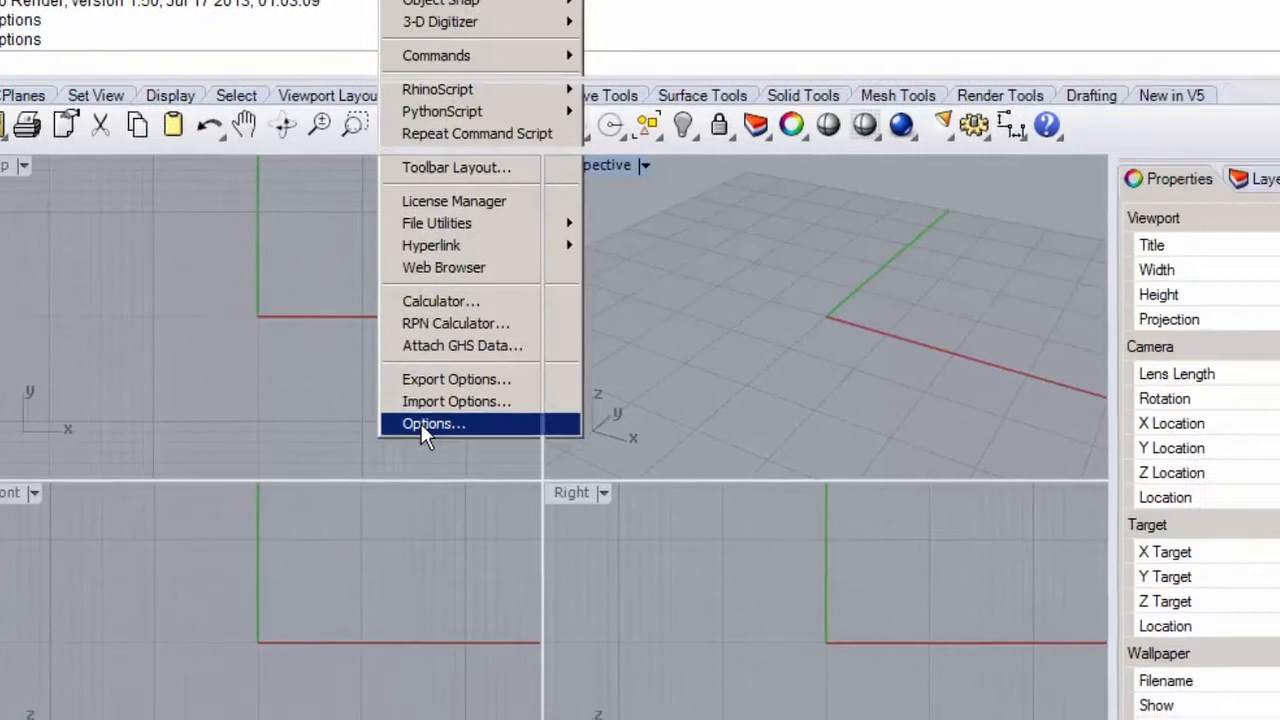
pyautogui.click(433, 423)
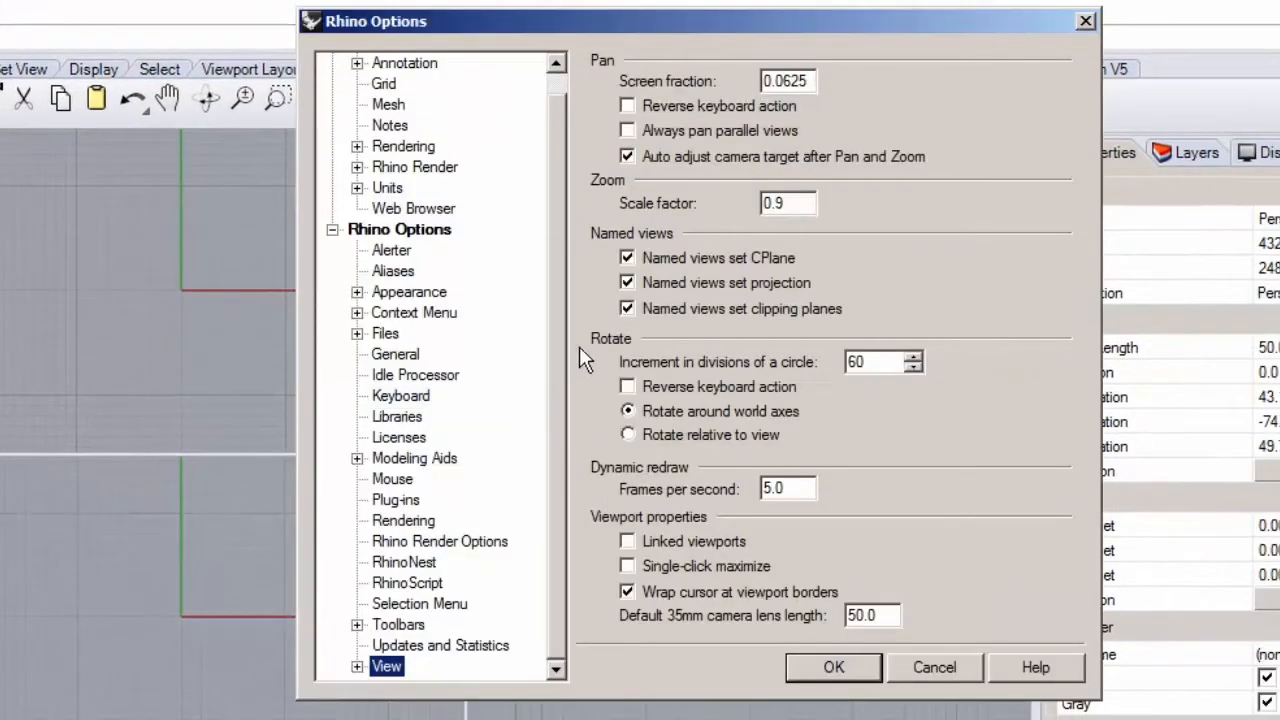
pyautogui.click(408, 291)
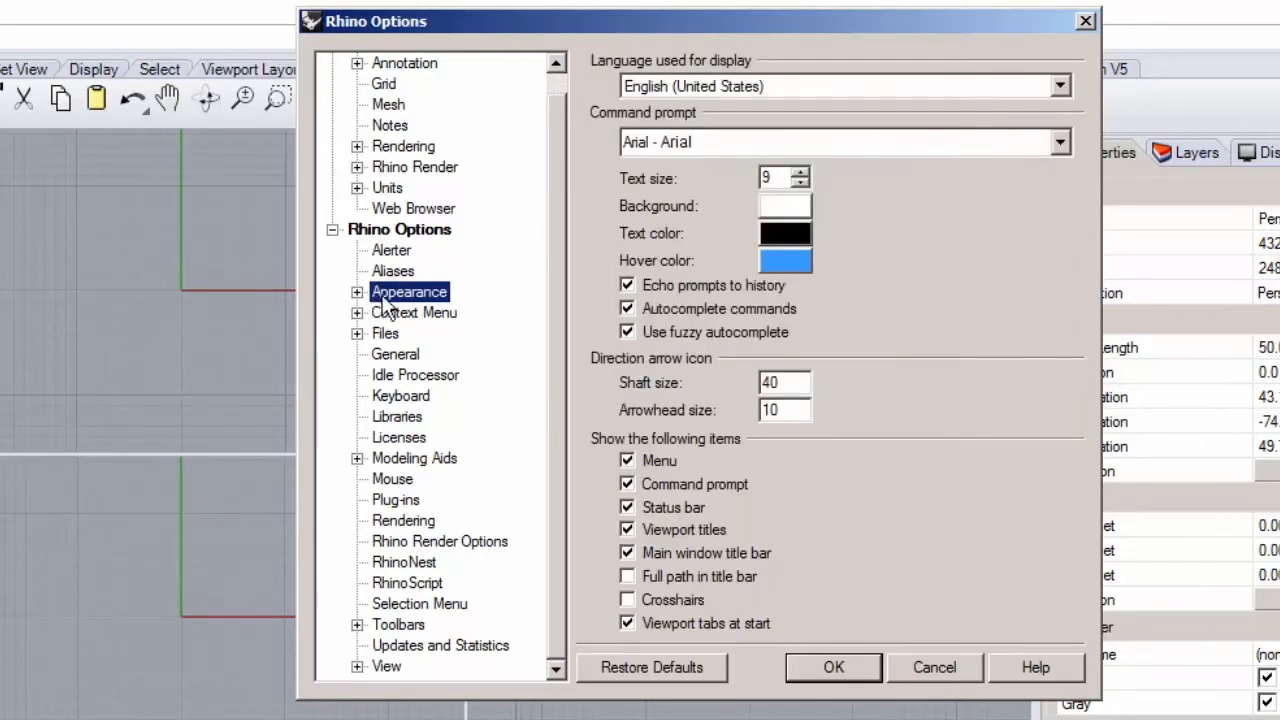
pyautogui.click(357, 291)
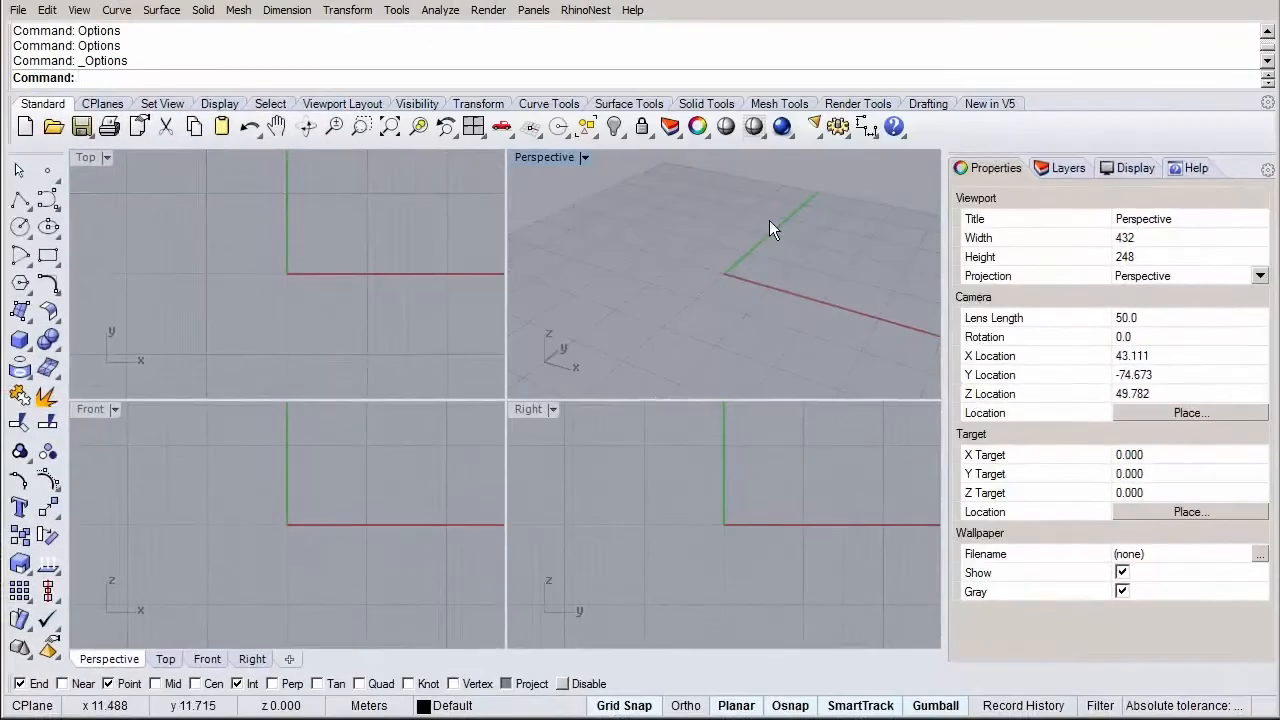
# Browse the Analyze, Render, Panels and RhinoNest menus, then the Display and Help panel tabs.
pyautogui.click(439, 10)
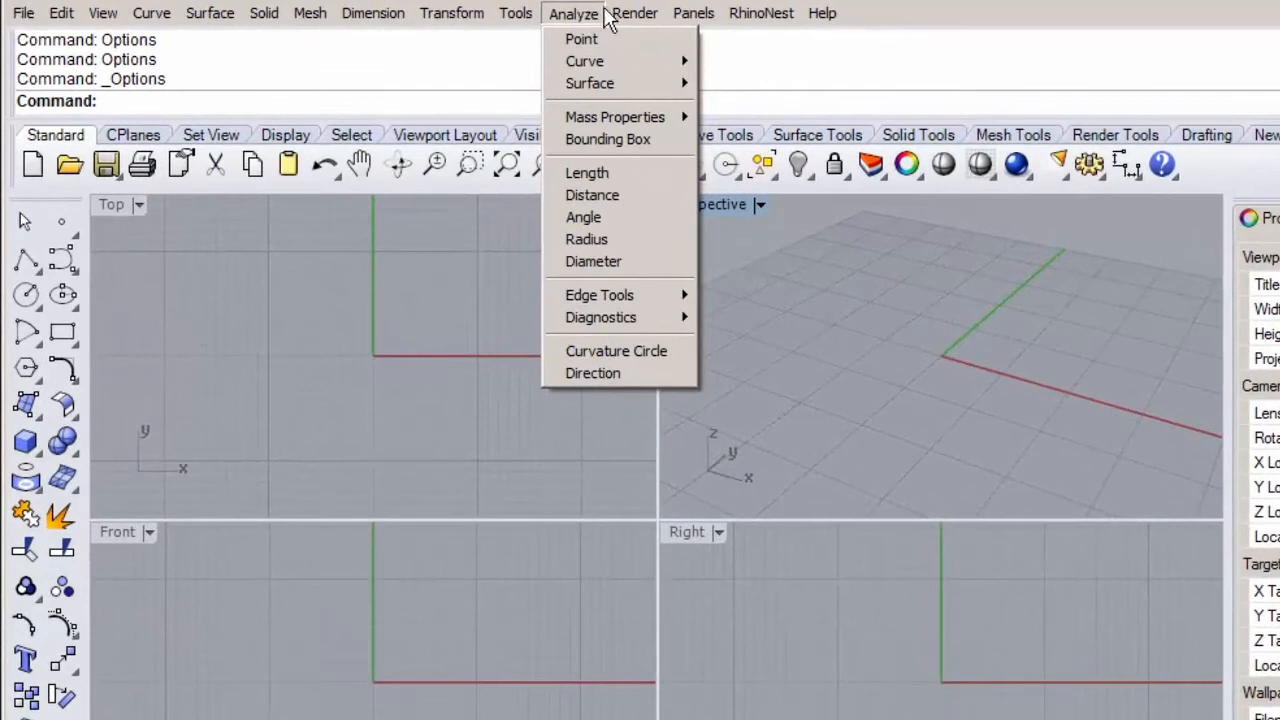
pyautogui.click(635, 13)
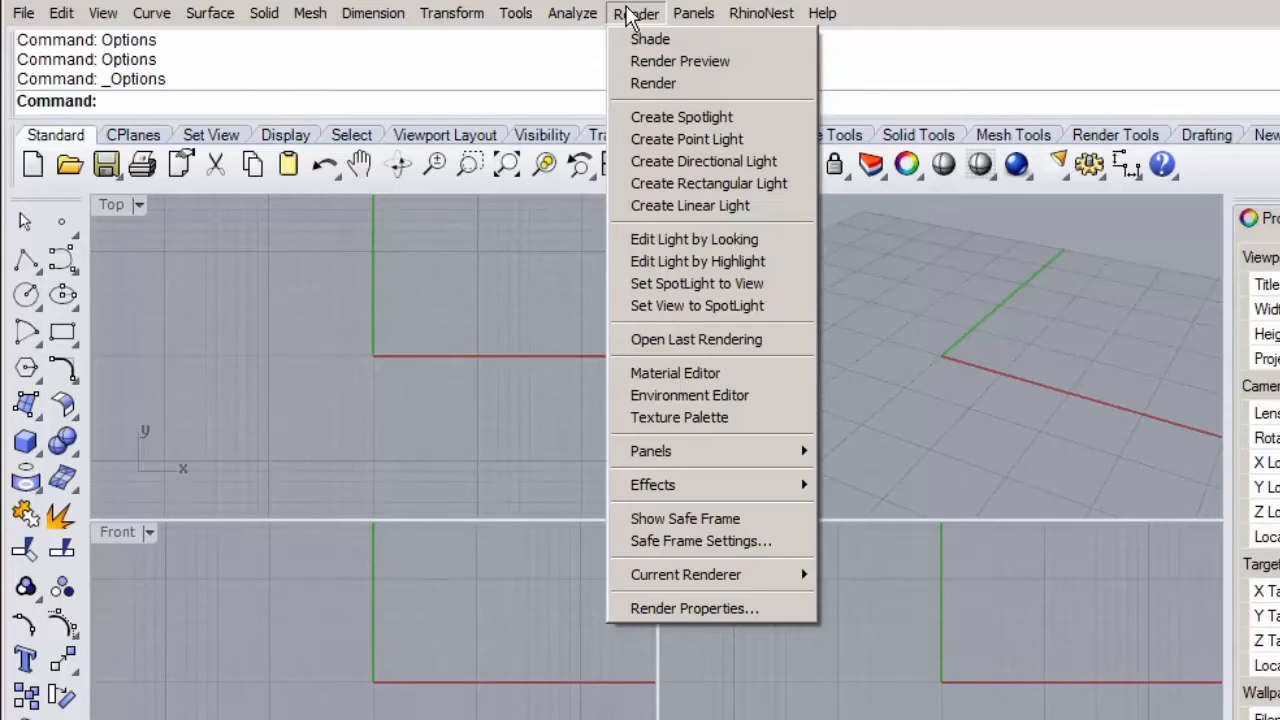
pyautogui.click(693, 13)
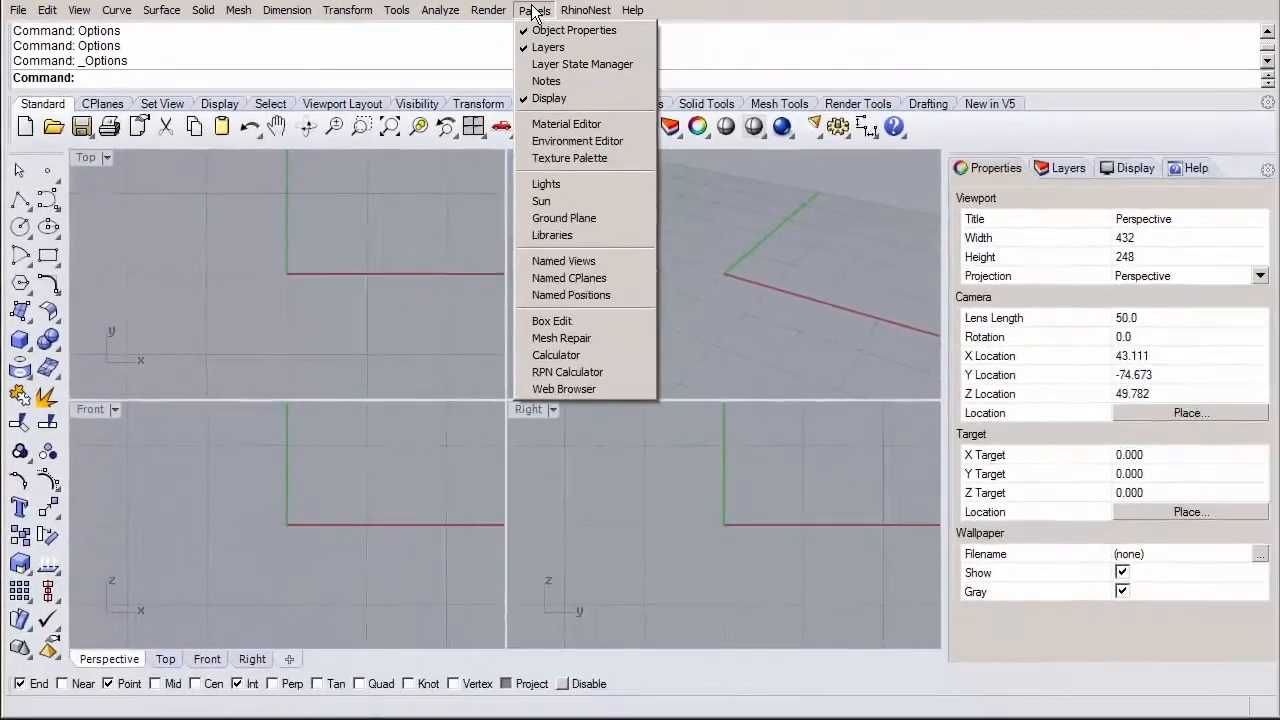
pyautogui.click(586, 10)
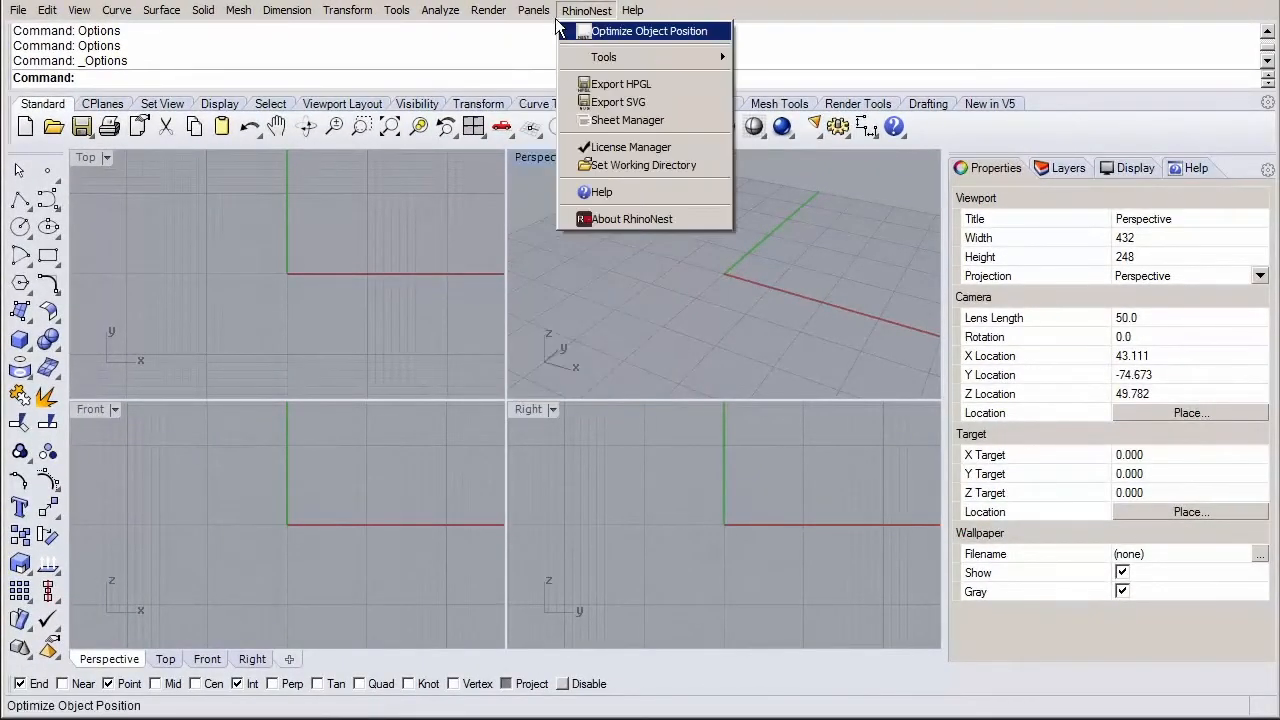
pyautogui.click(534, 10)
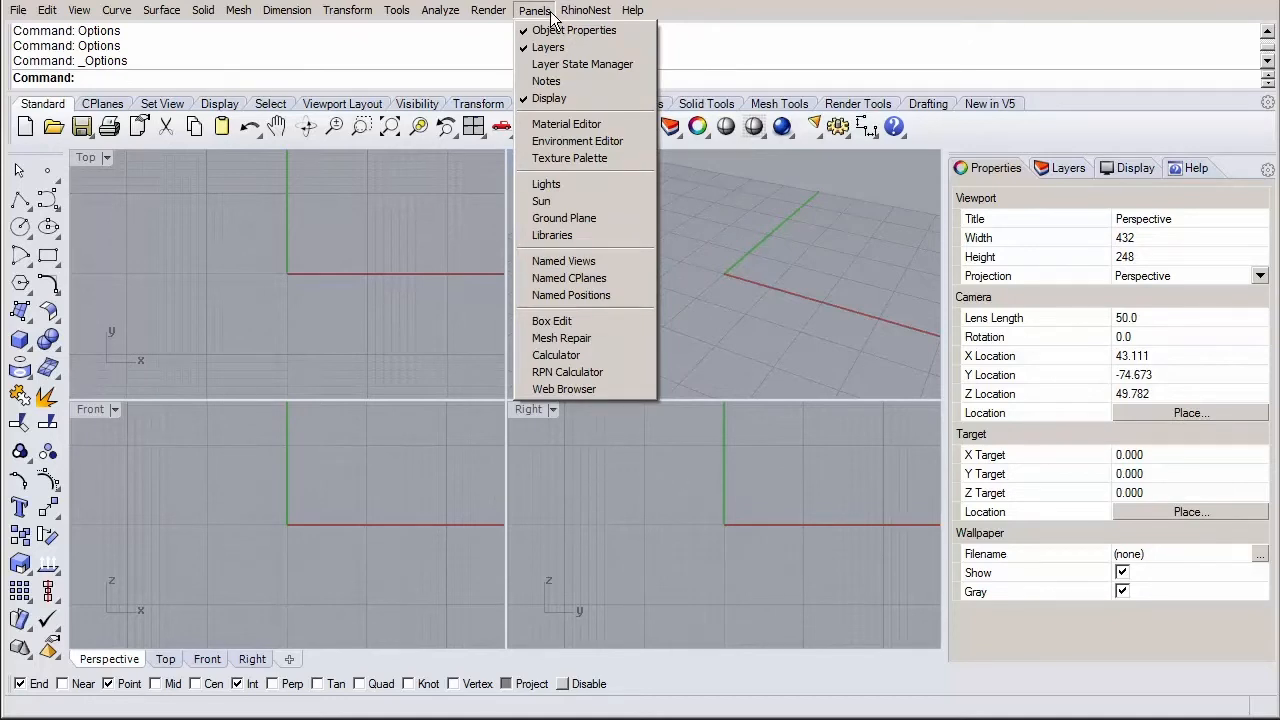
pyautogui.moveTo(1069, 184)
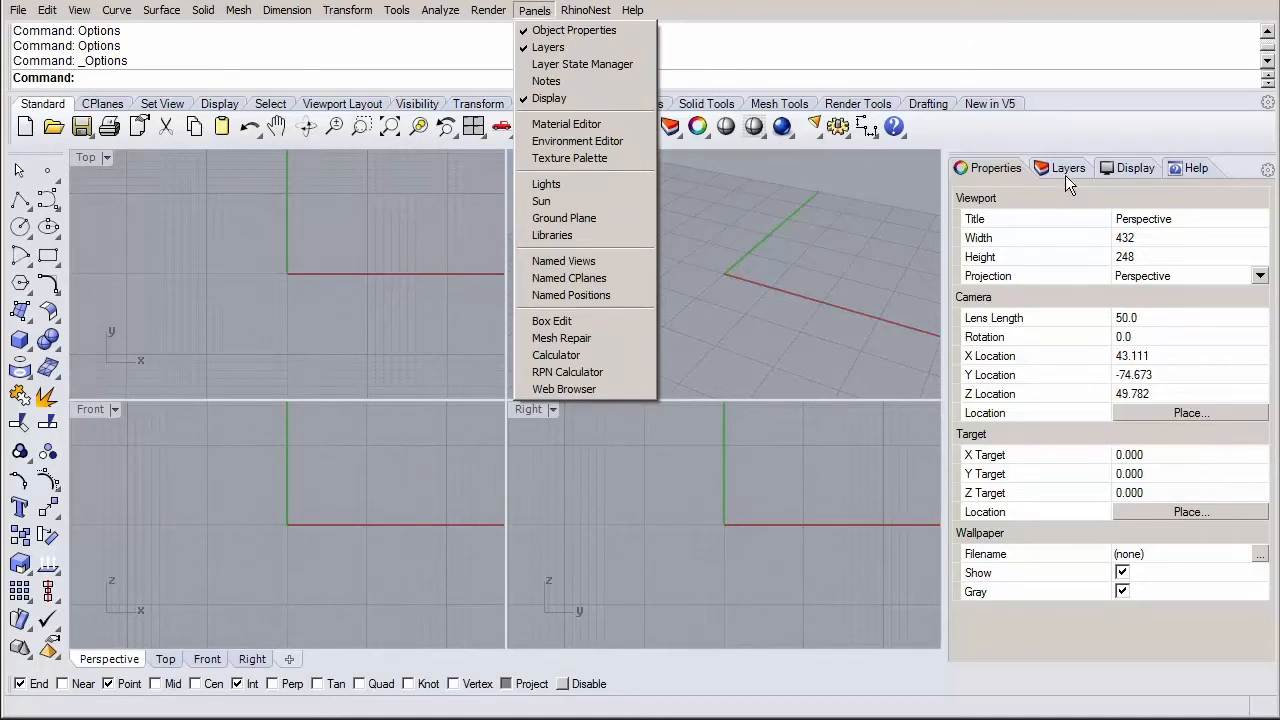
pyautogui.click(1135, 167)
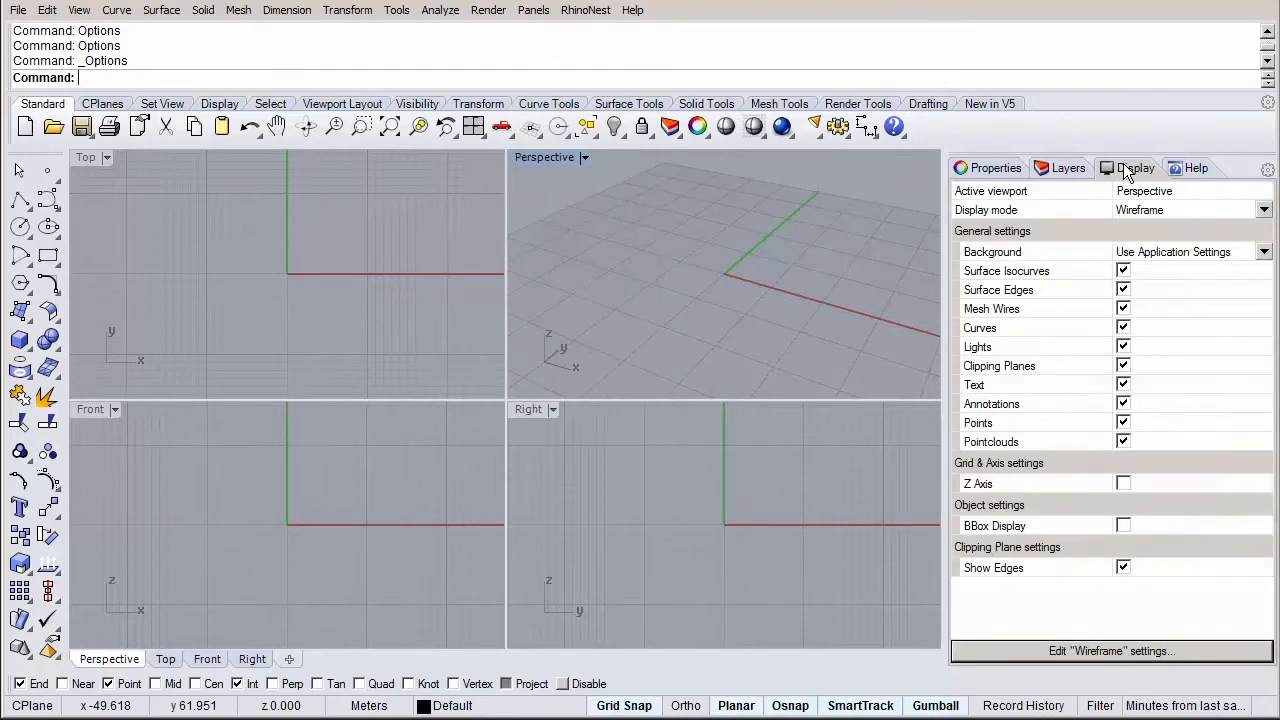
pyautogui.click(1196, 167)
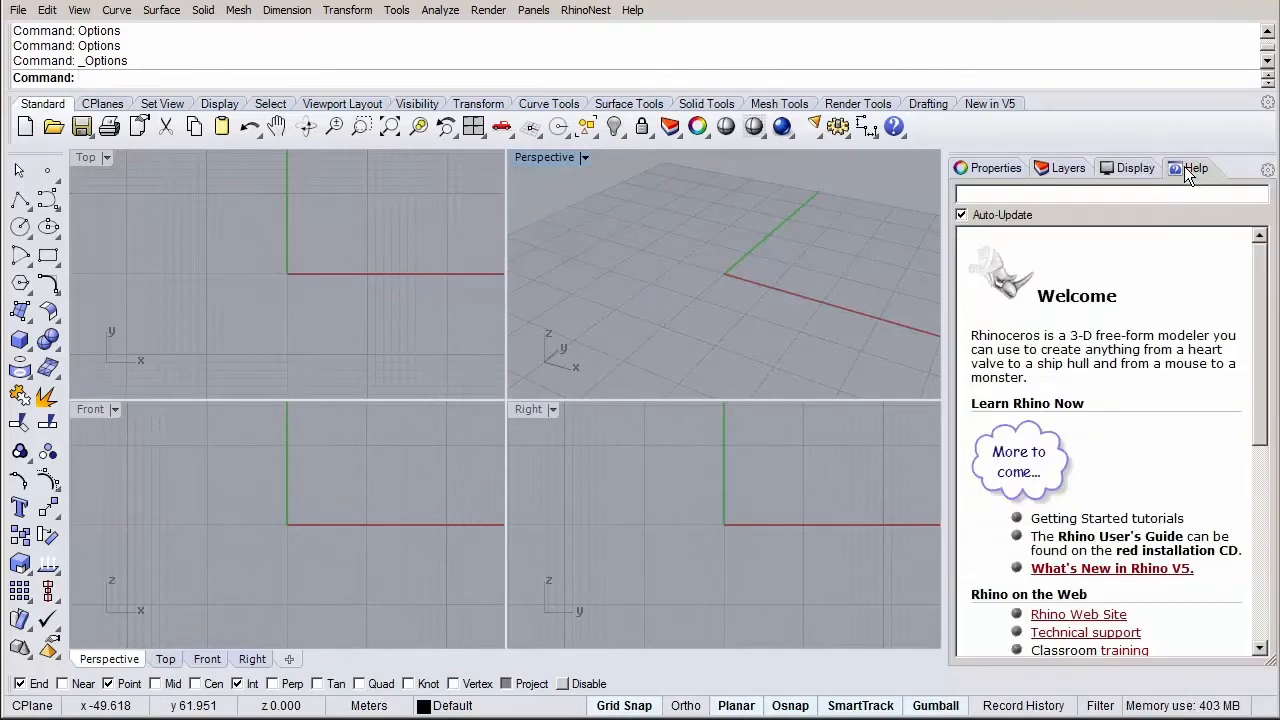
pyautogui.moveTo(1168, 196)
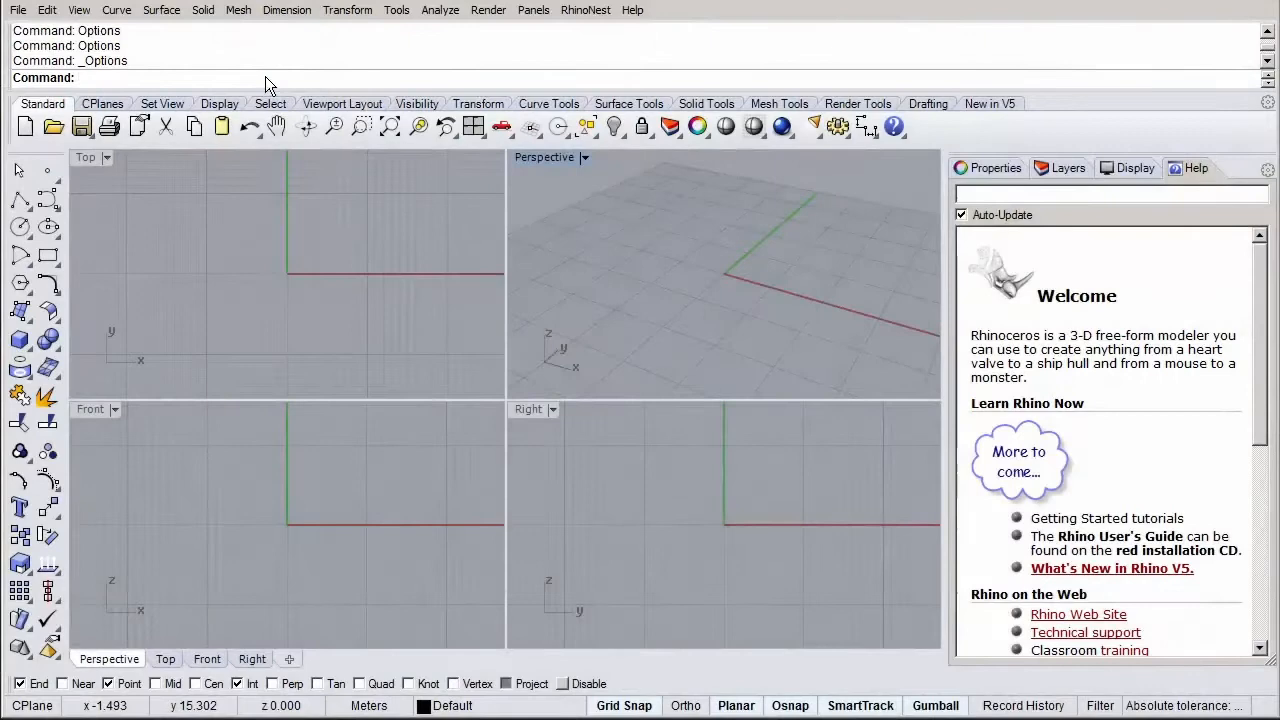
pyautogui.write('Line')
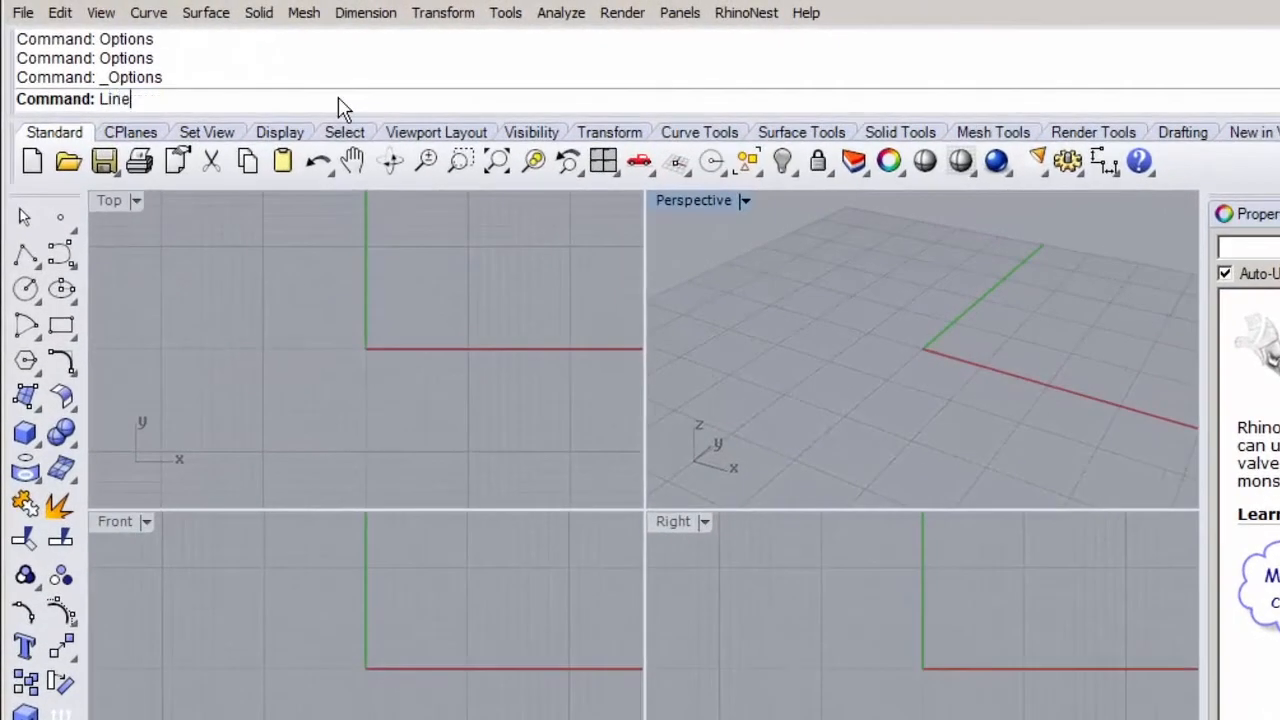
pyautogui.press('backspace')
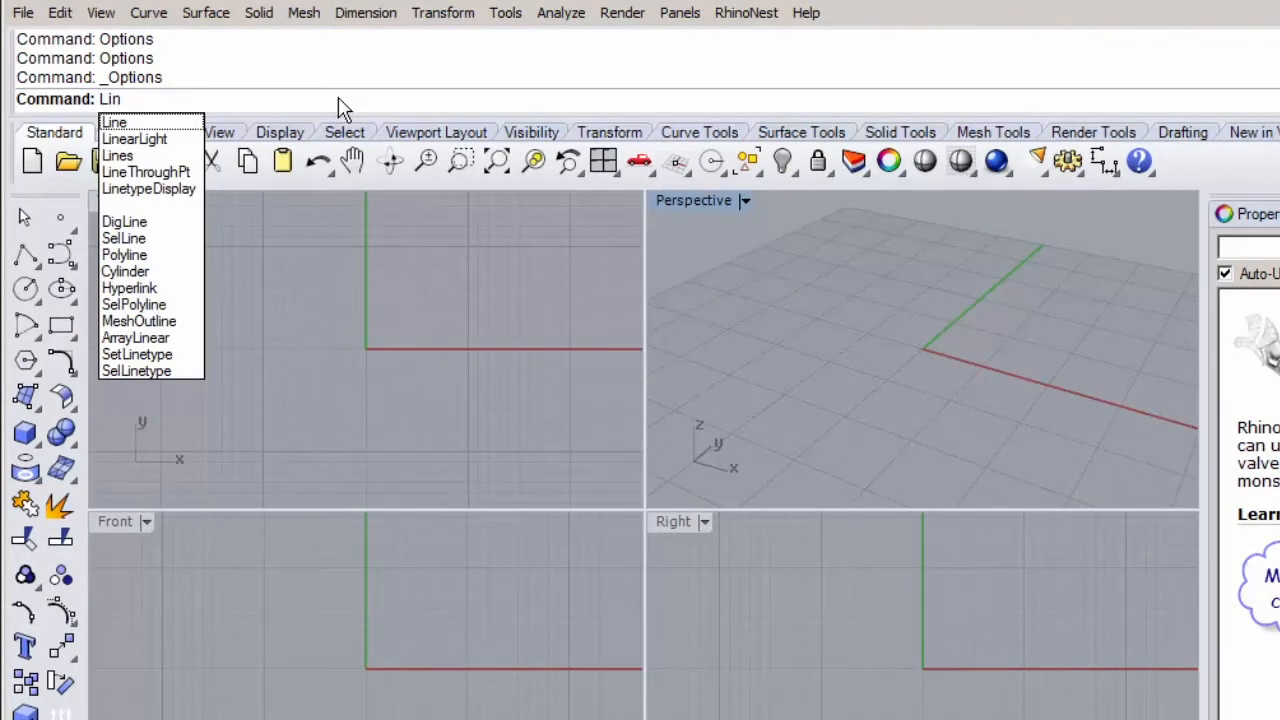
pyautogui.press('backspace')
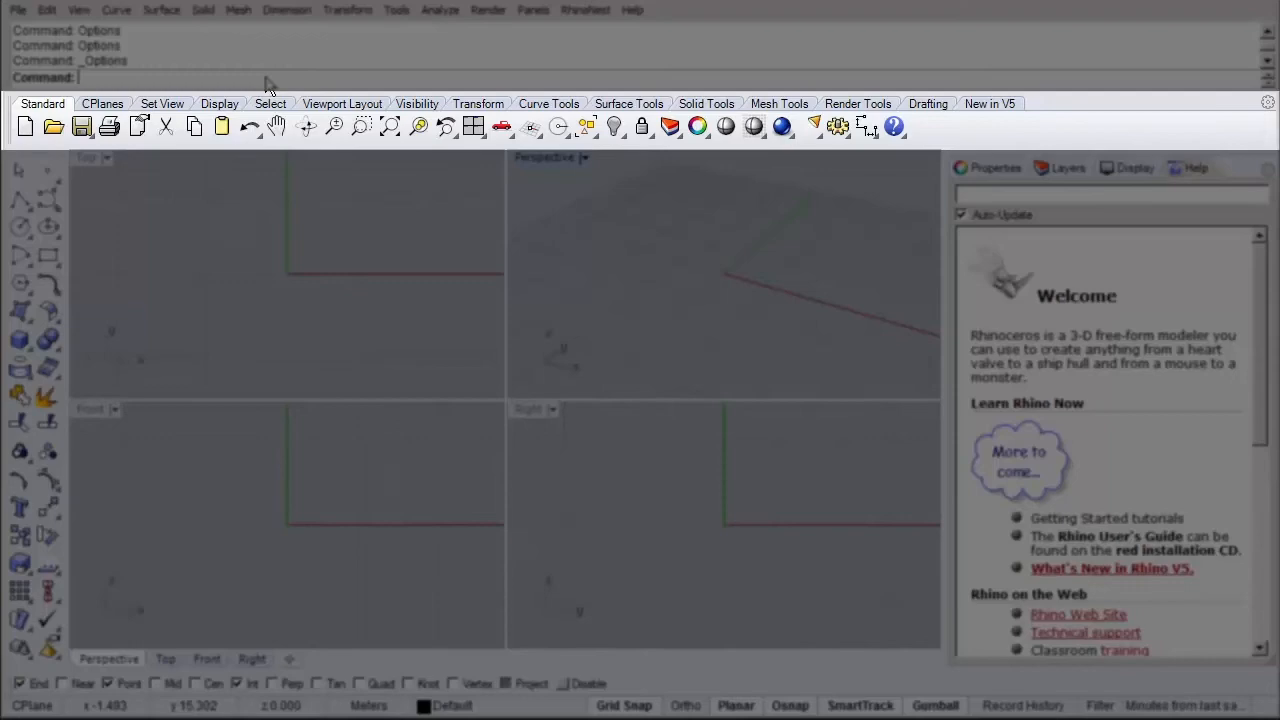
pyautogui.moveTo(270, 118)
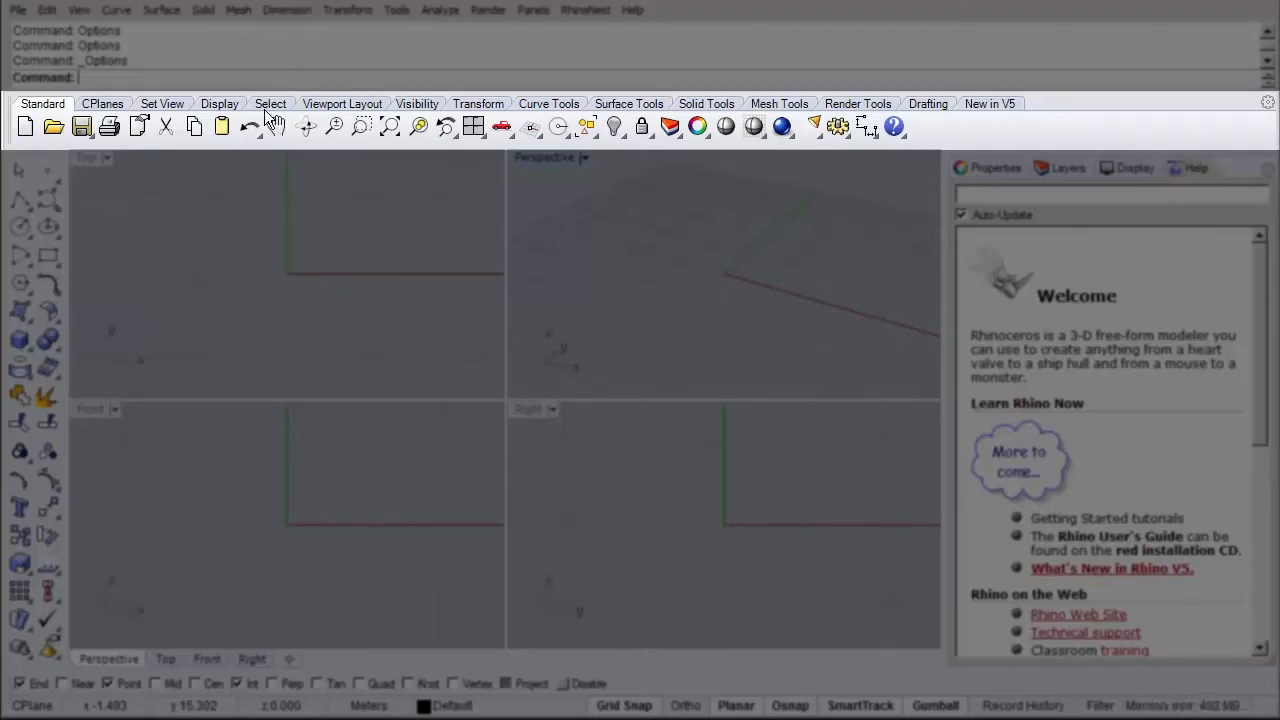
pyautogui.moveTo(267, 172)
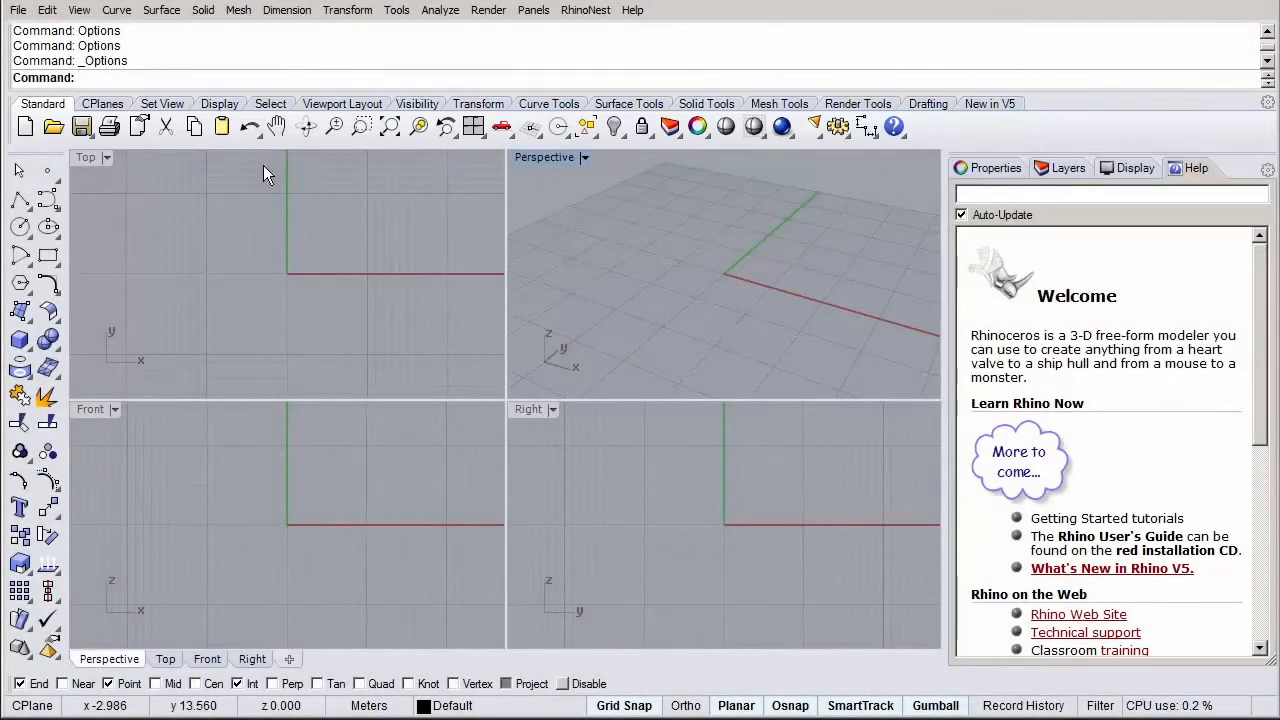
pyautogui.moveTo(262, 163)
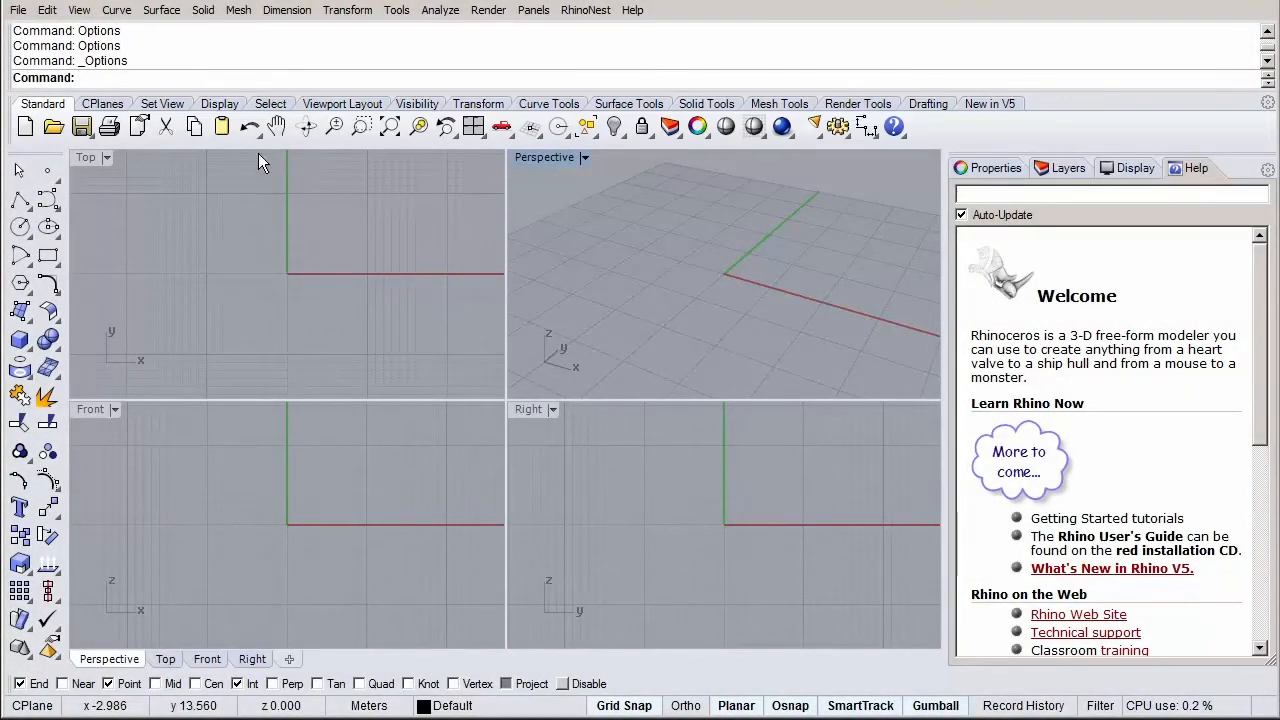
pyautogui.click(261, 126)
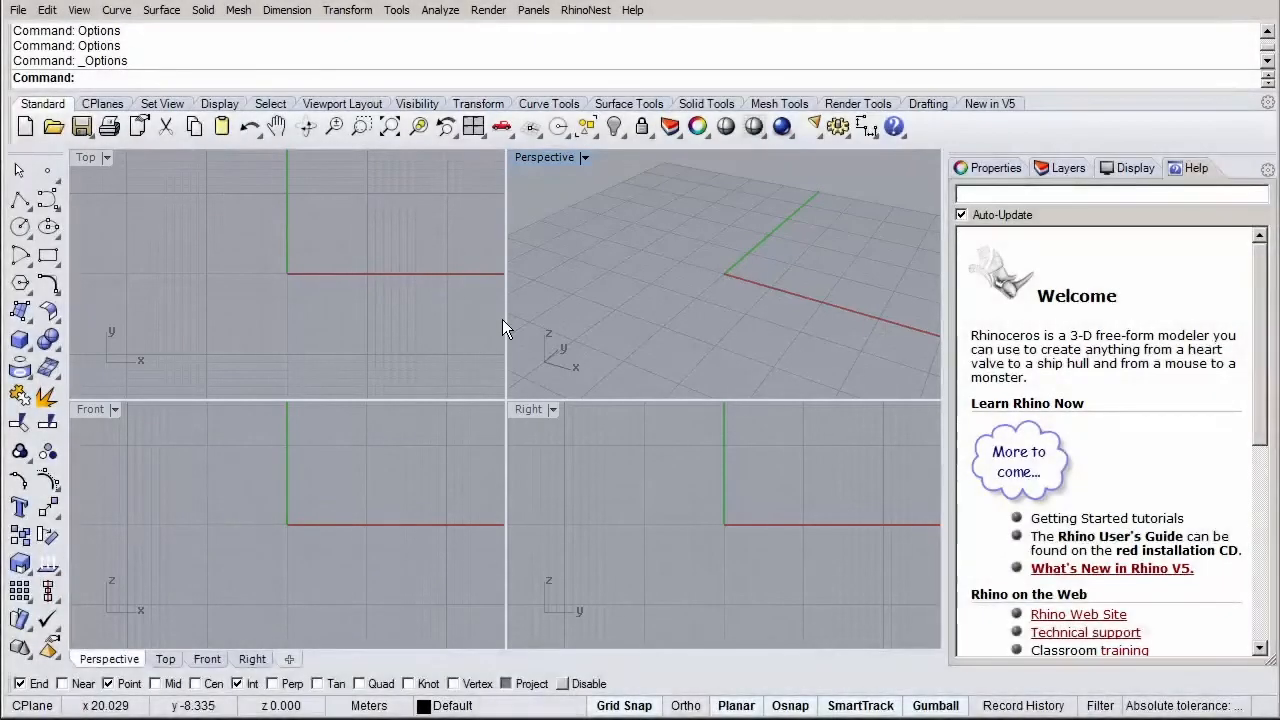
pyautogui.moveTo(388, 243)
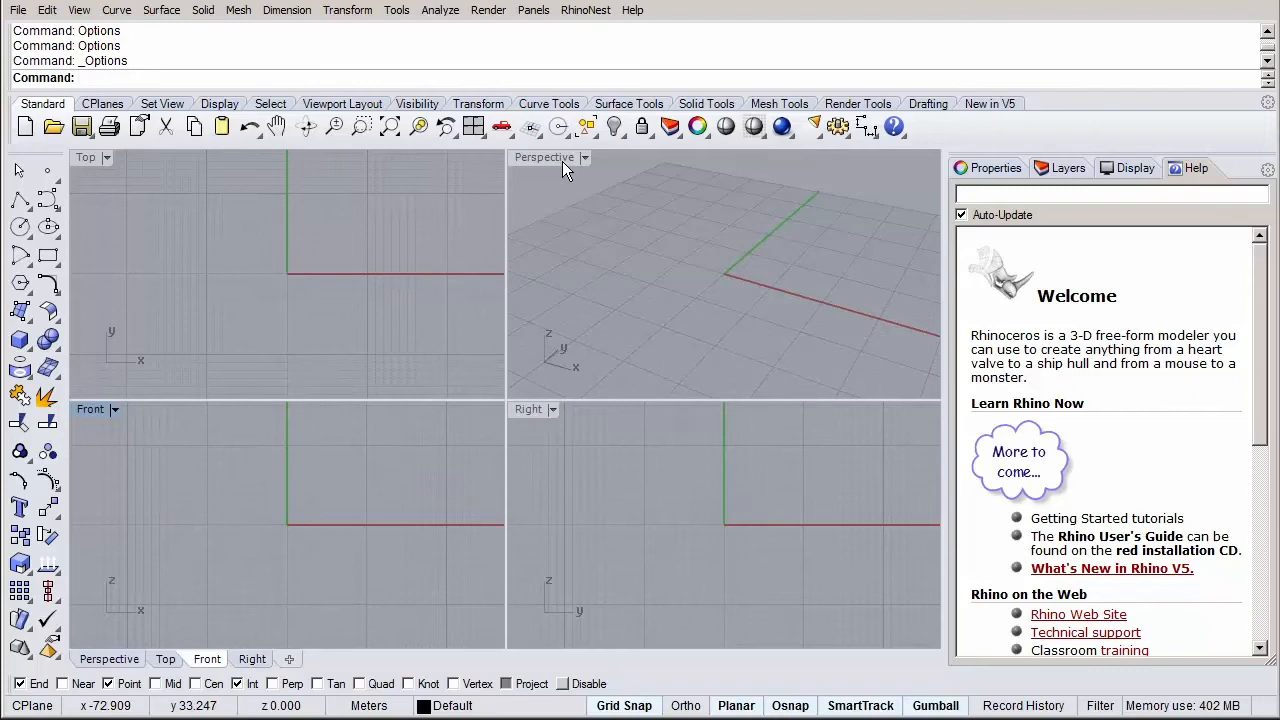
pyautogui.doubleClick(543, 157)
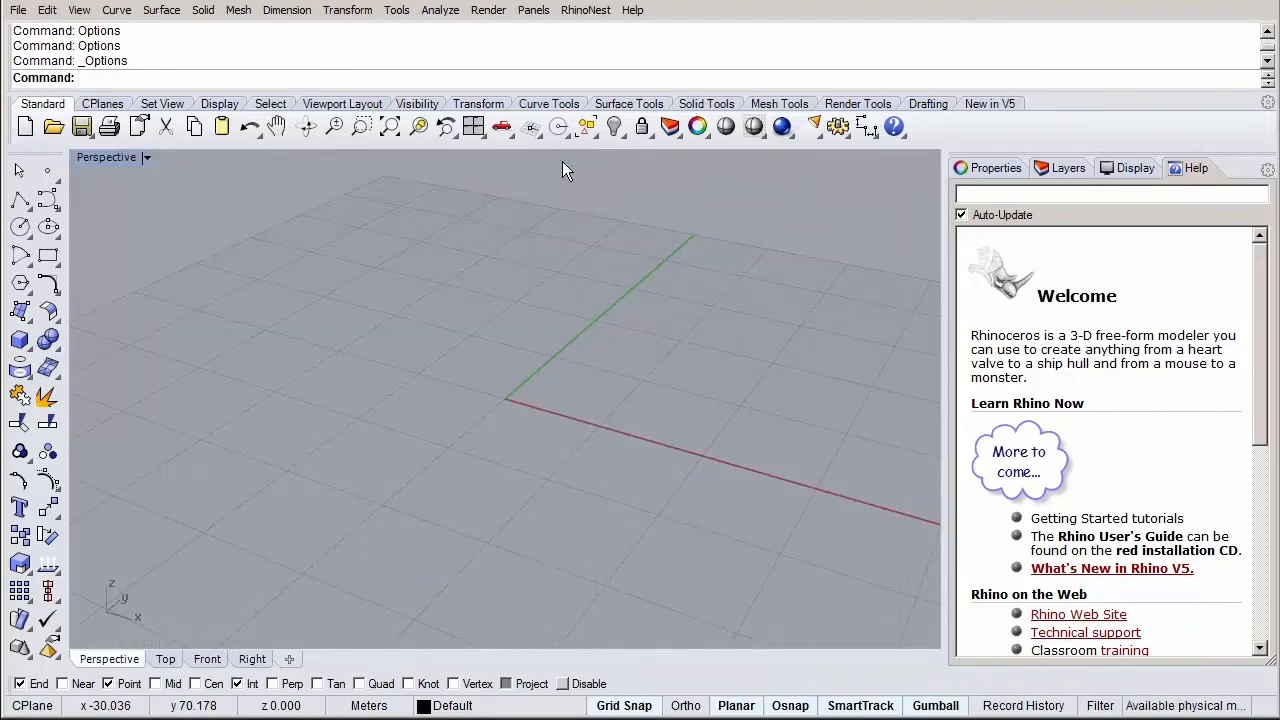
pyautogui.moveTo(490, 168)
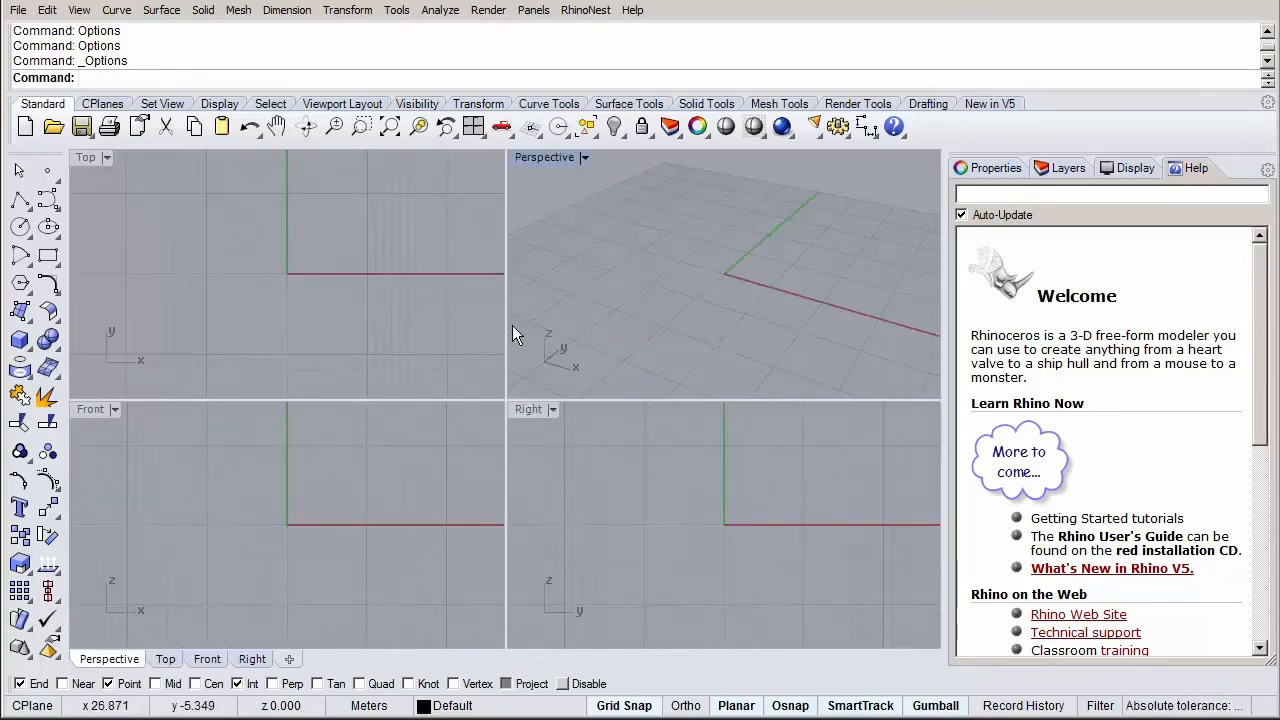
pyautogui.click(585, 157)
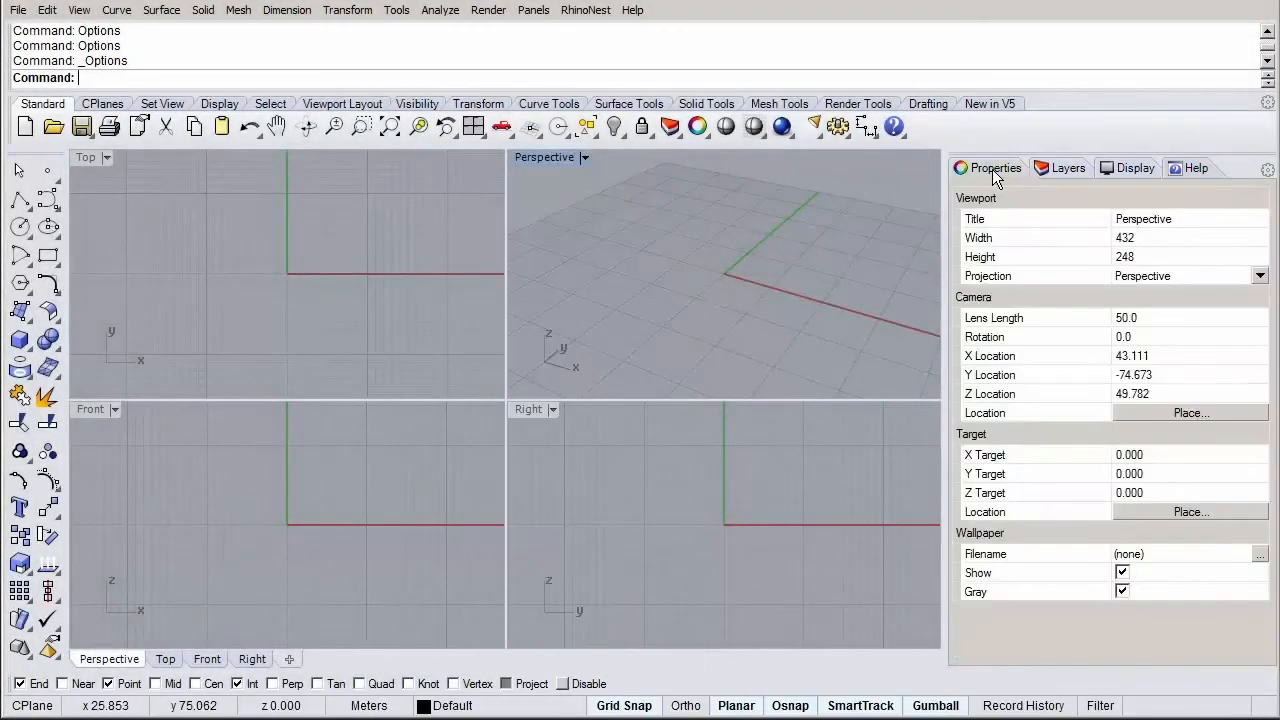
# Browse the Layers and Display tabs, close the Properties tab, and open Panels.
pyautogui.click(1066, 167)
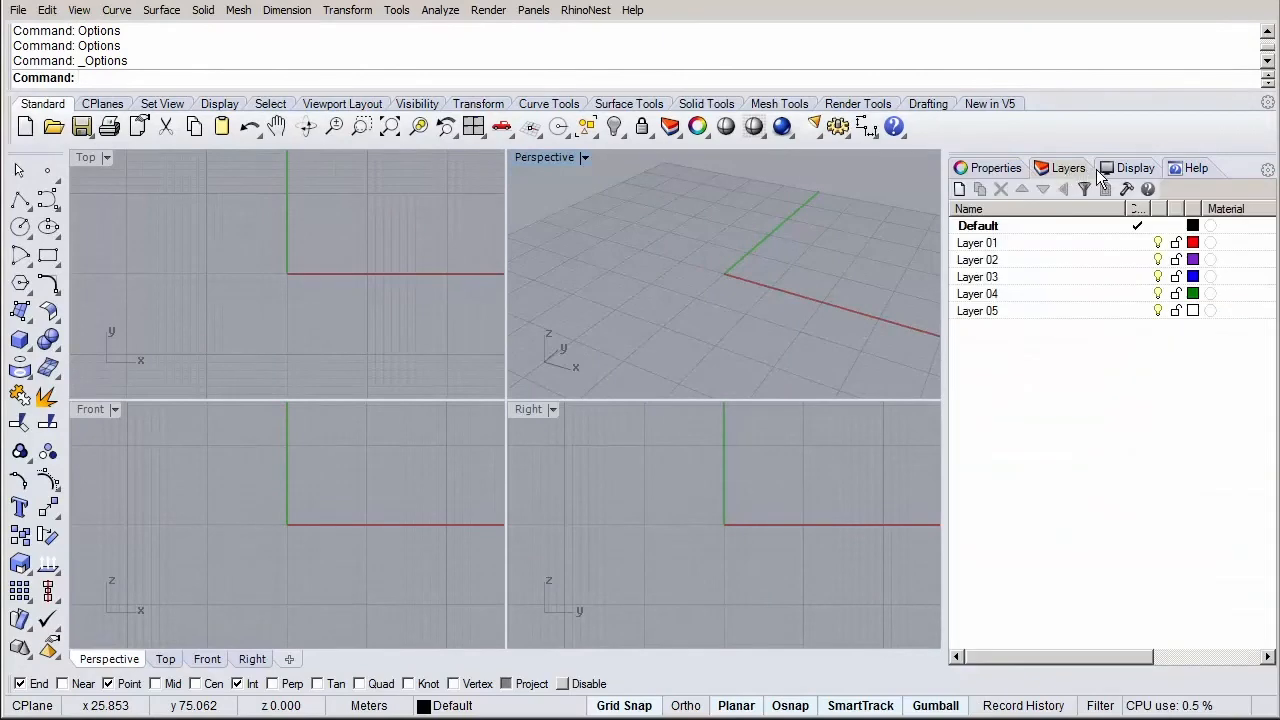
pyautogui.click(1135, 167)
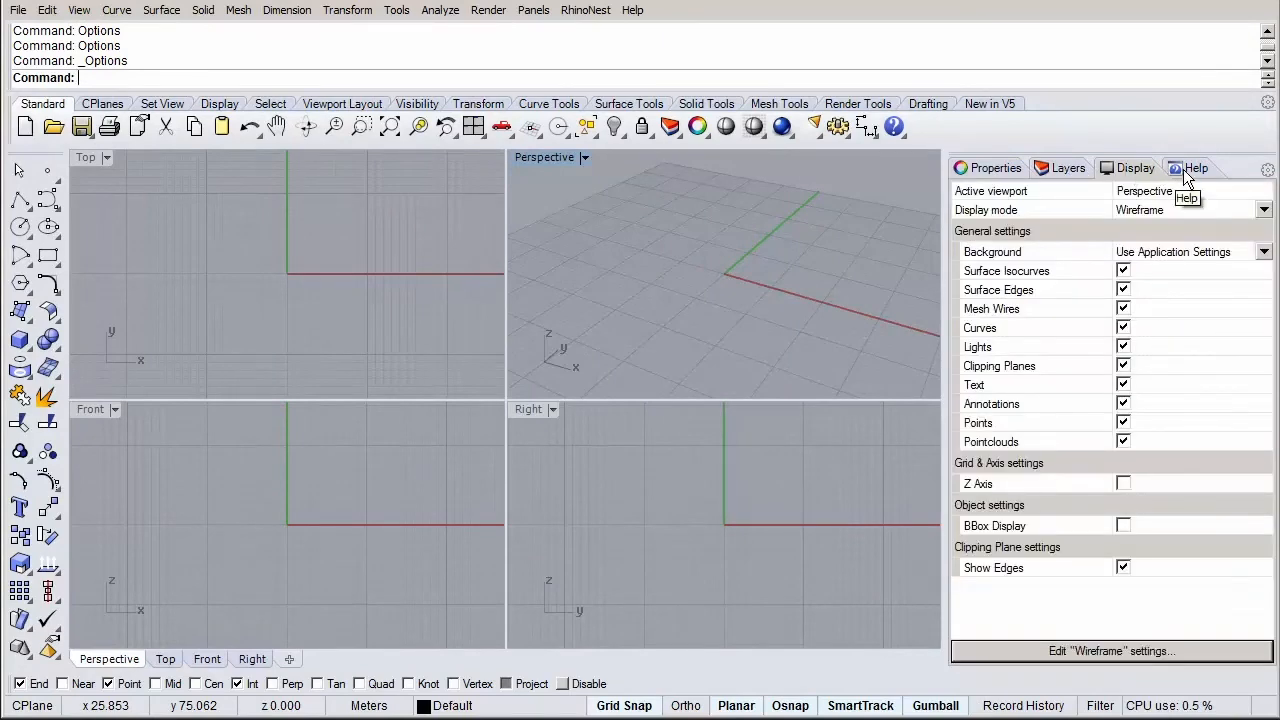
pyautogui.click(994, 167)
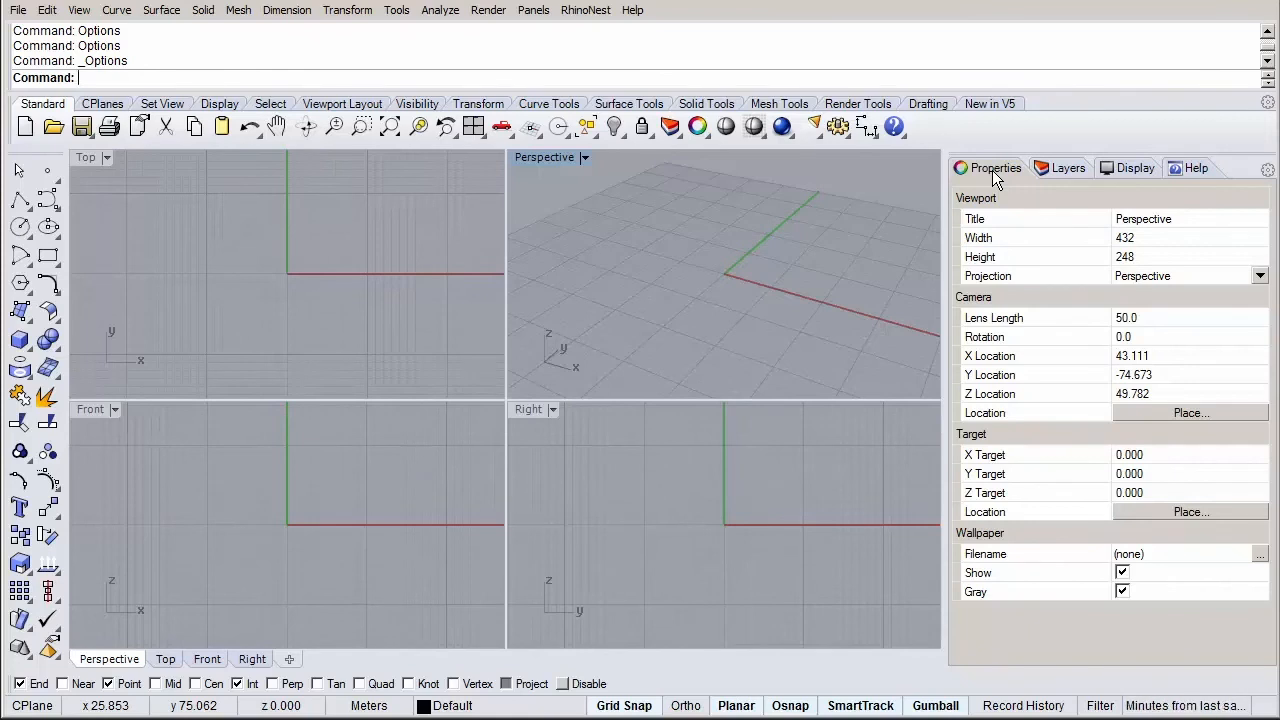
pyautogui.moveTo(995, 180)
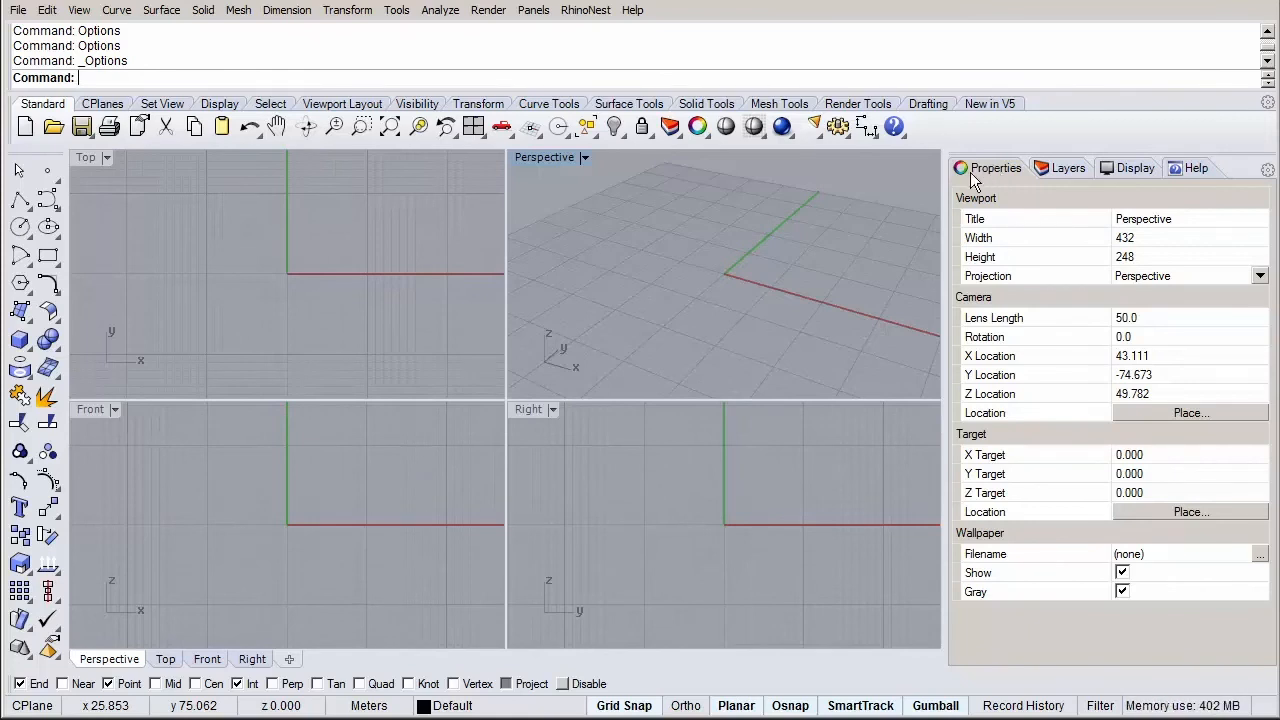
pyautogui.moveTo(672, 199)
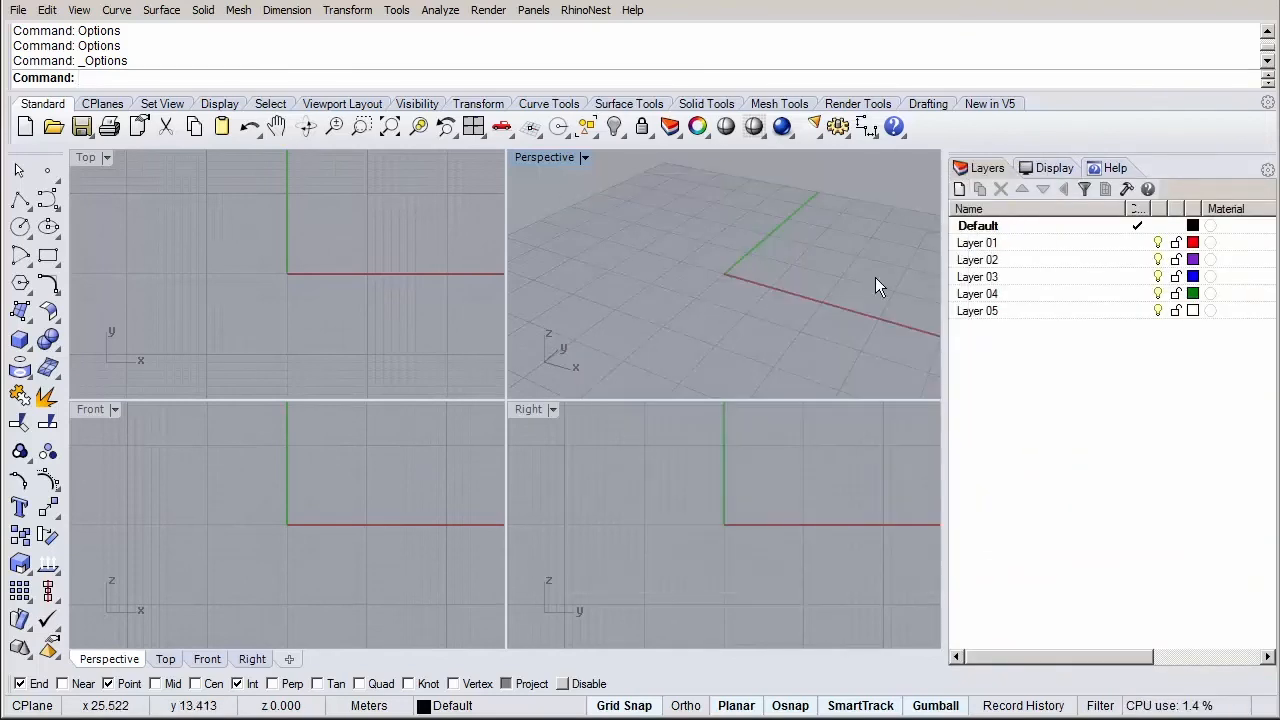
pyautogui.moveTo(975, 165)
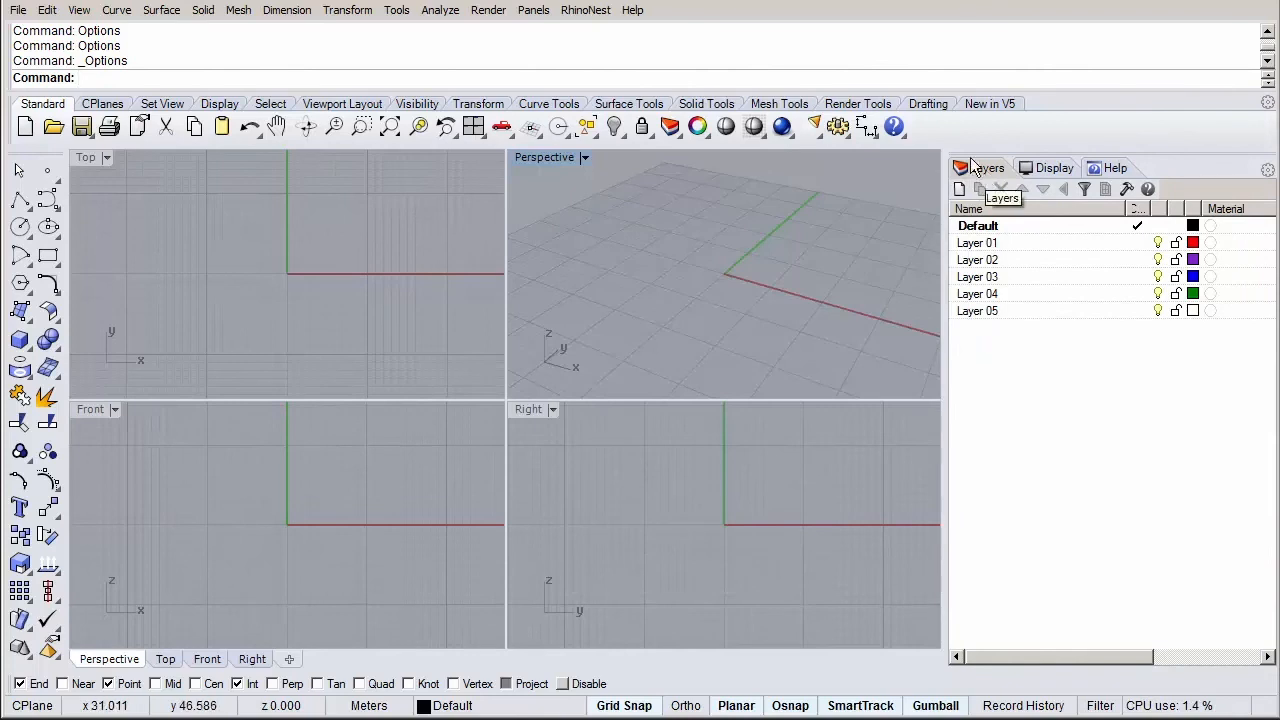
pyautogui.click(533, 10)
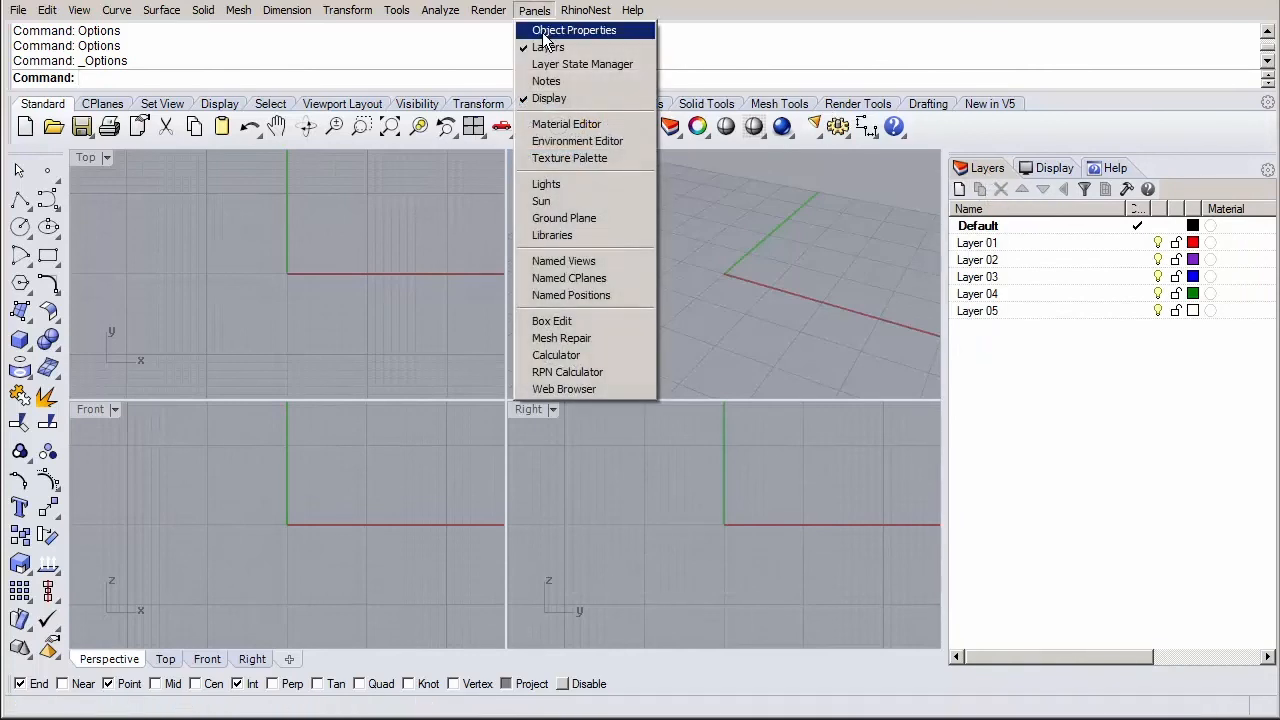
# Reopen Object Properties and drag its tab back to the first side panel position.
pyautogui.click(574, 30)
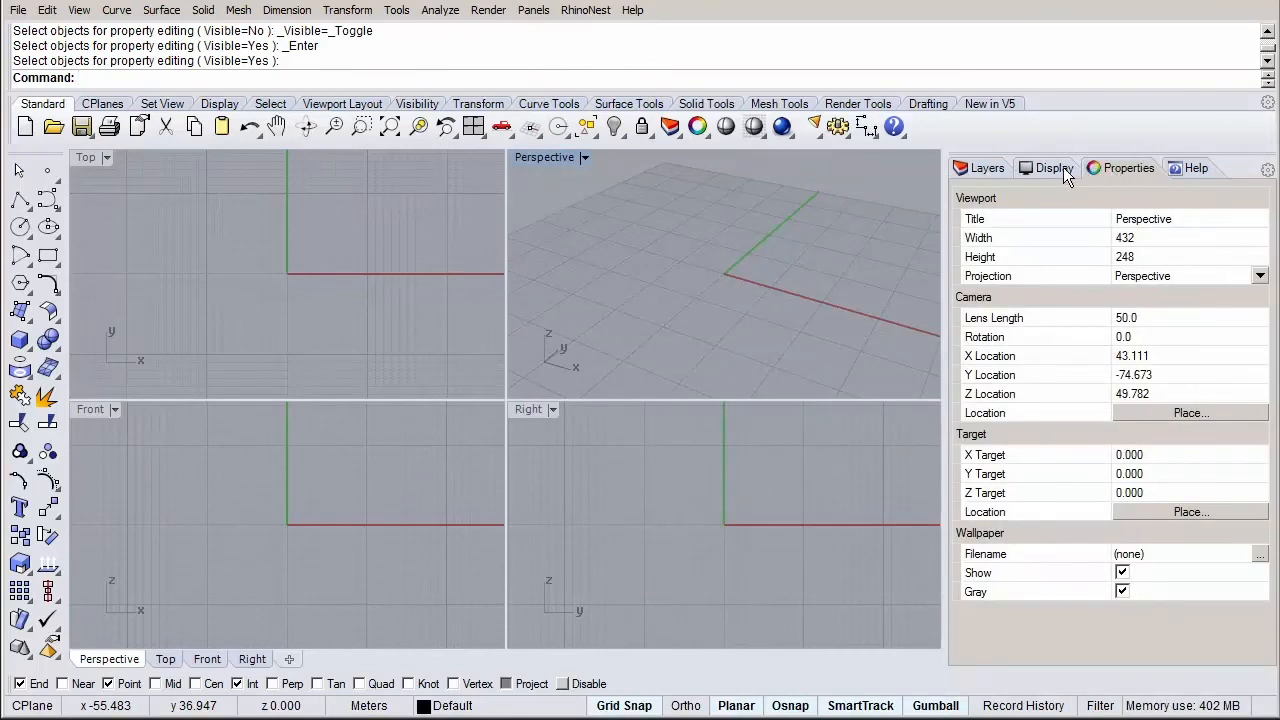
pyautogui.click(1127, 167)
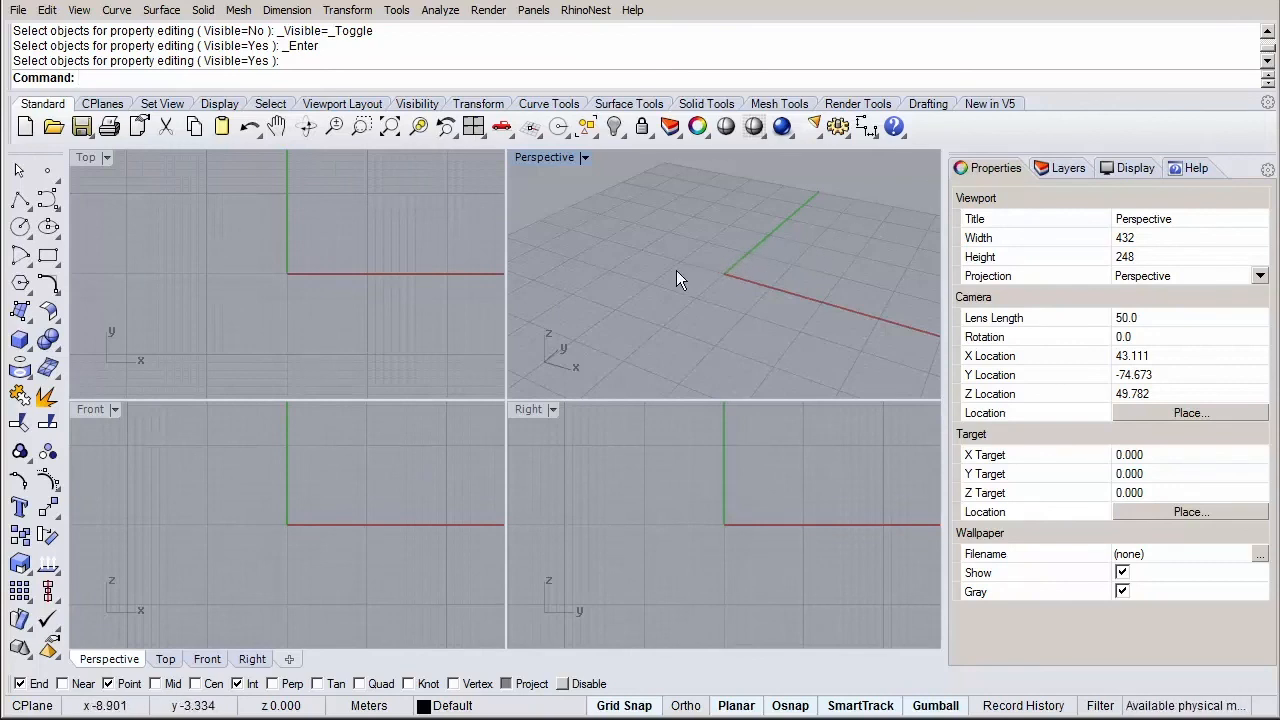